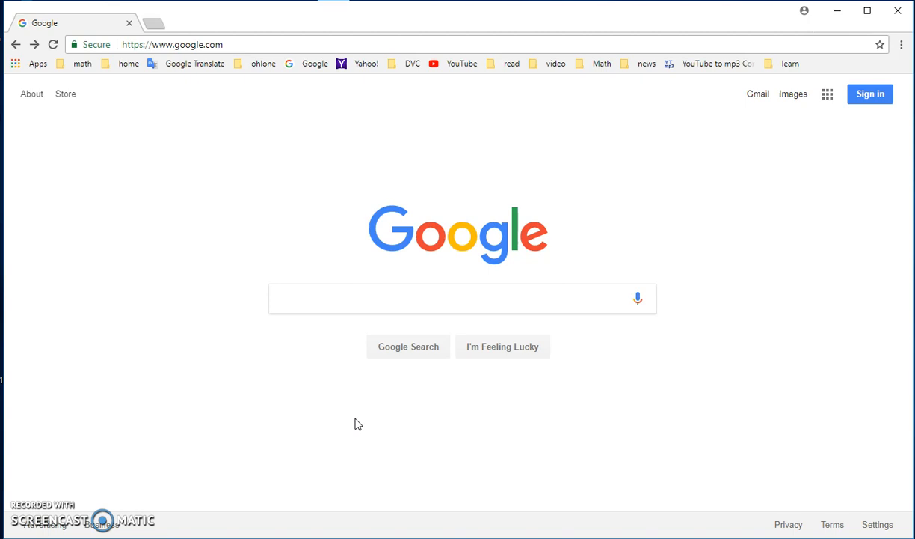
pyautogui.moveTo(380, 320)
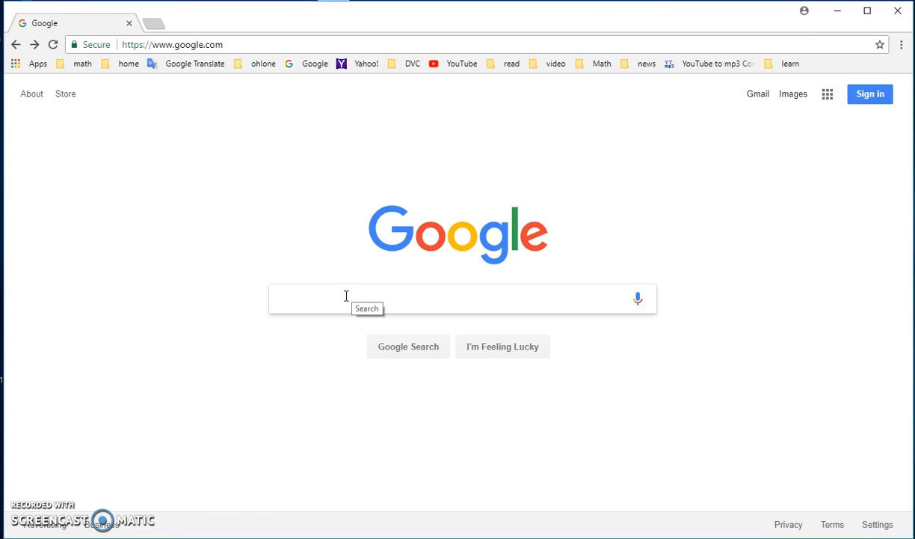
# - Search Google for 'mystatlab' to find MyLab Statistics
pyautogui.write('mystatlab')
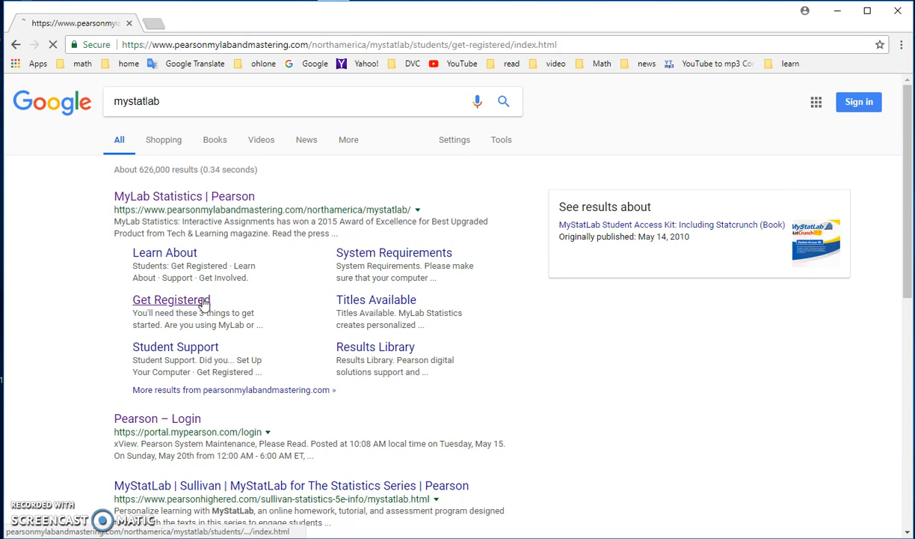
# - Open the student registration guide and proceed to the course registration form
pyautogui.click(171, 299)
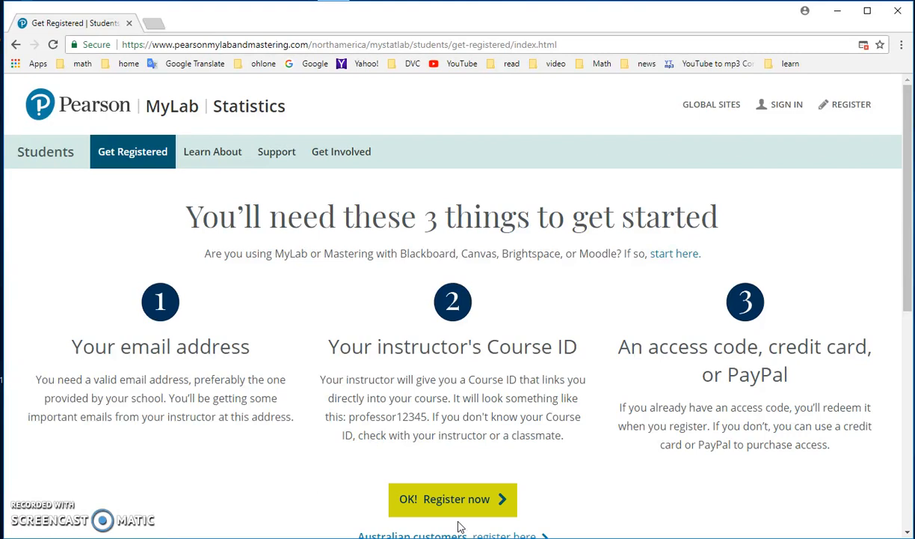
pyautogui.click(453, 499)
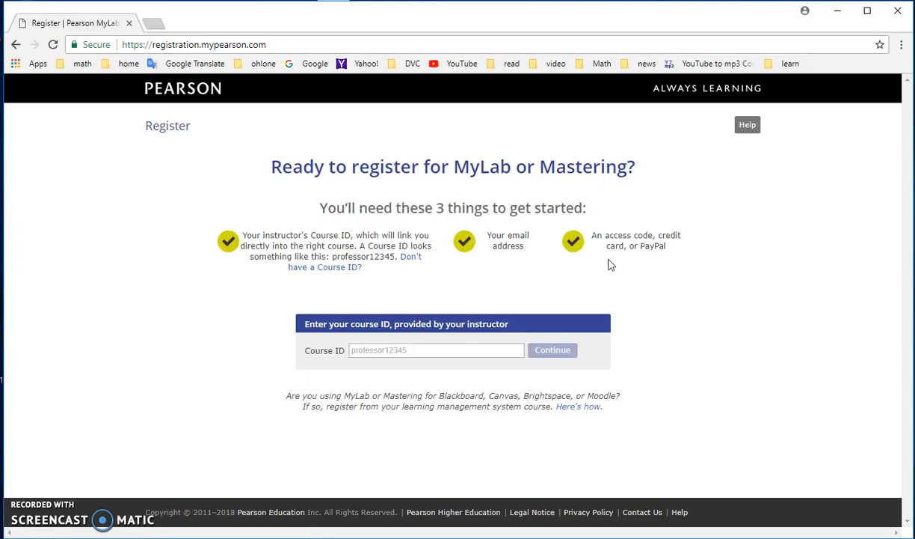
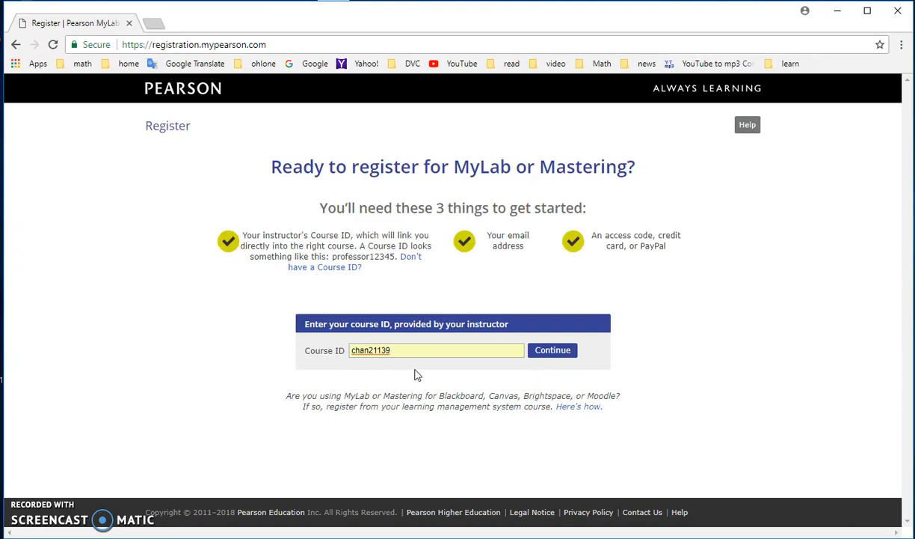
pyautogui.click(552, 349)
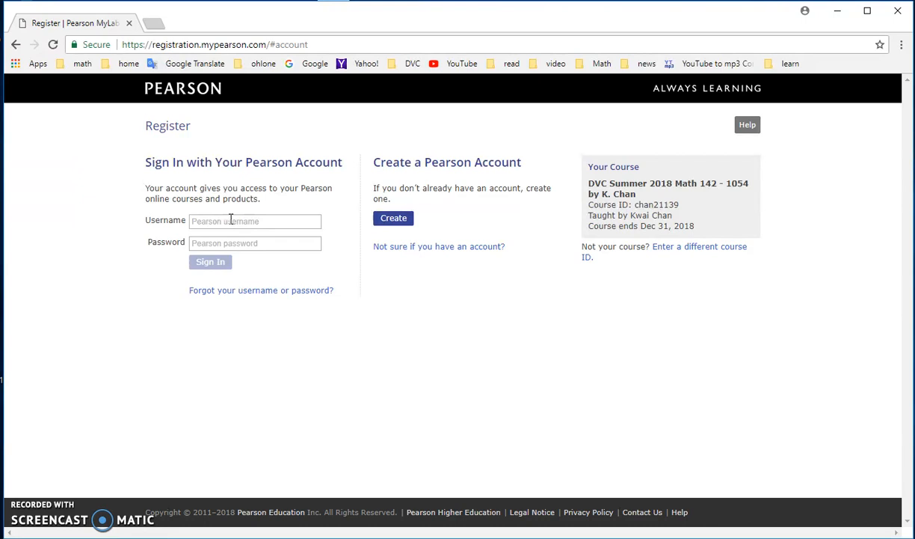
pyautogui.moveTo(470, 209)
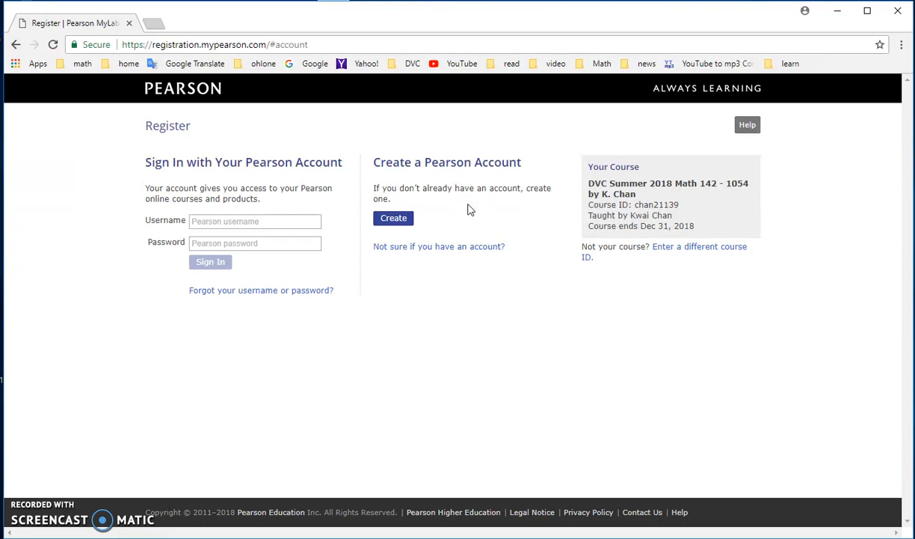
pyautogui.click(393, 218)
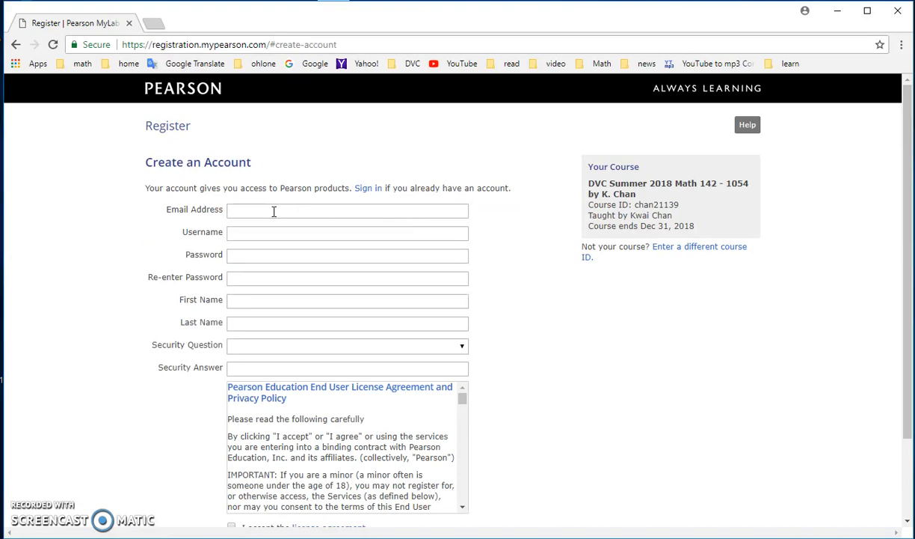
pyautogui.scroll(-3)
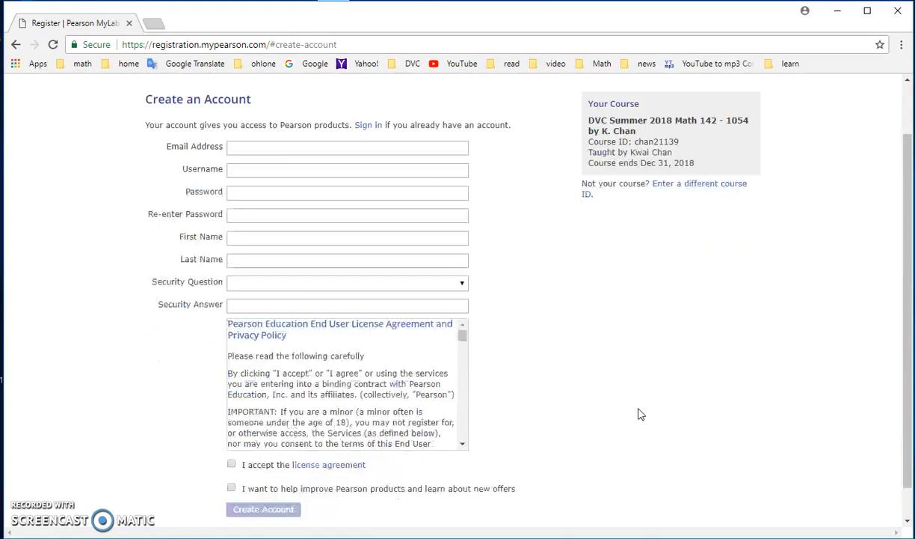
pyautogui.click(16, 44)
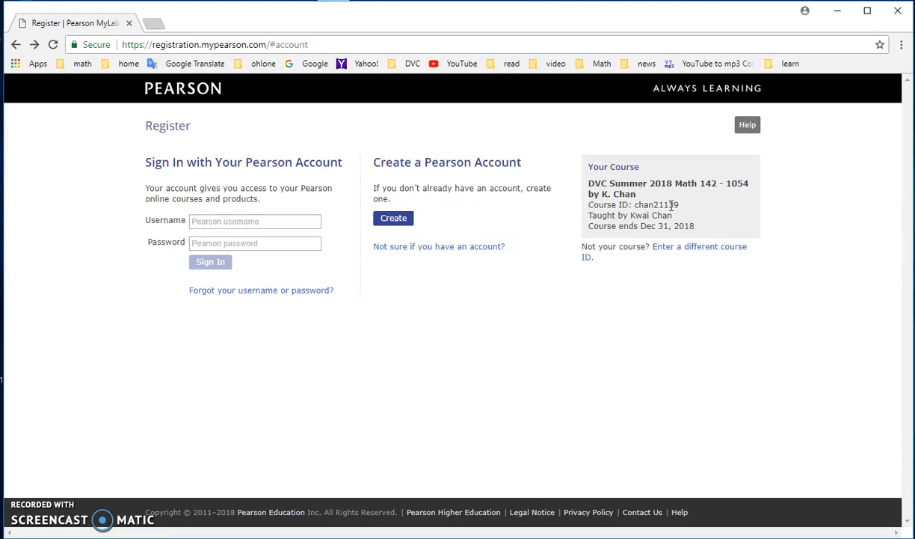
pyautogui.click(255, 221)
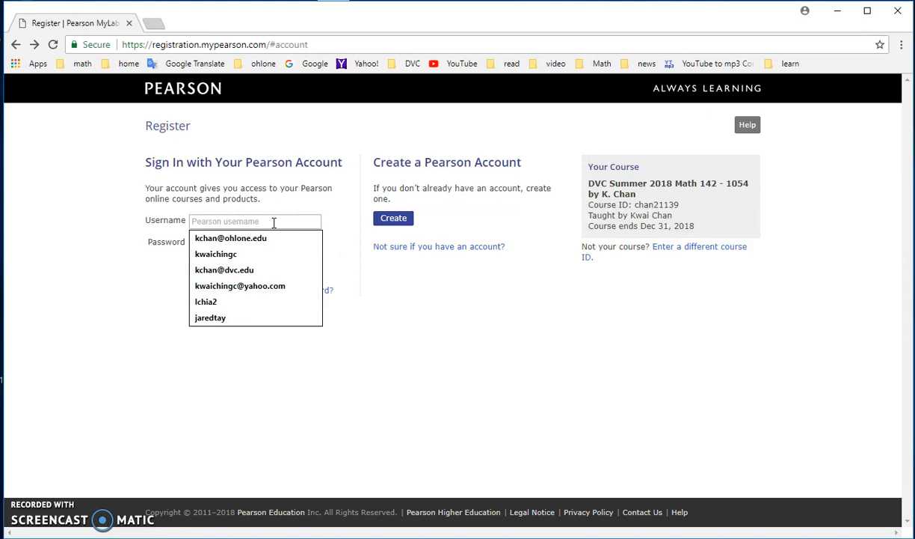
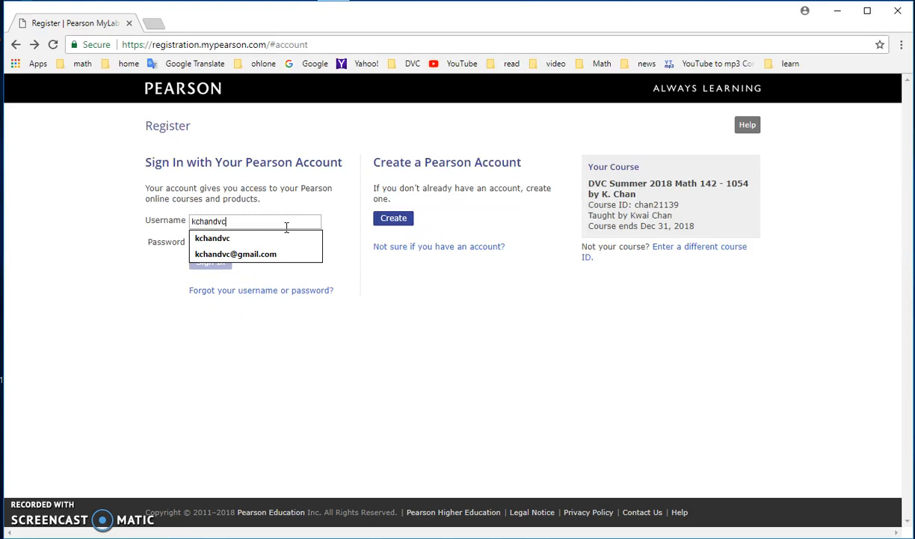
pyautogui.click(236, 254)
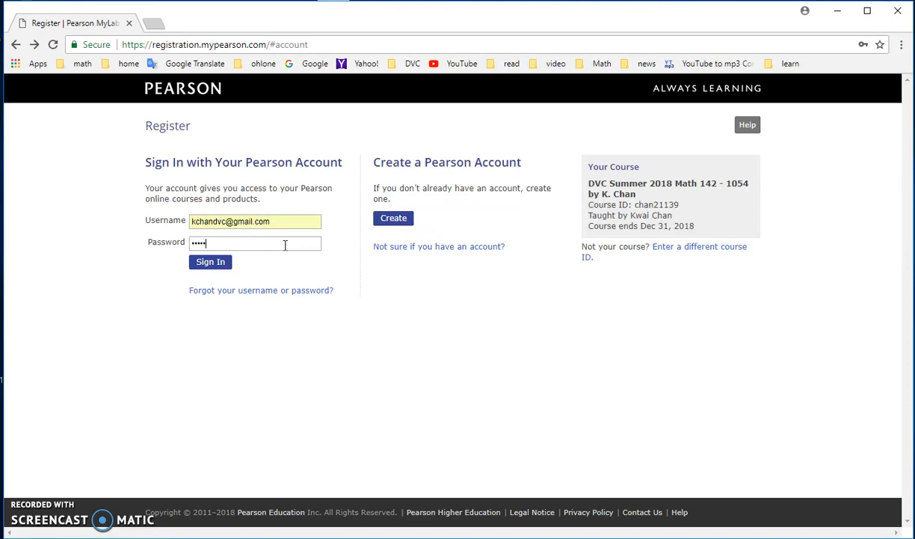
pyautogui.click(210, 261)
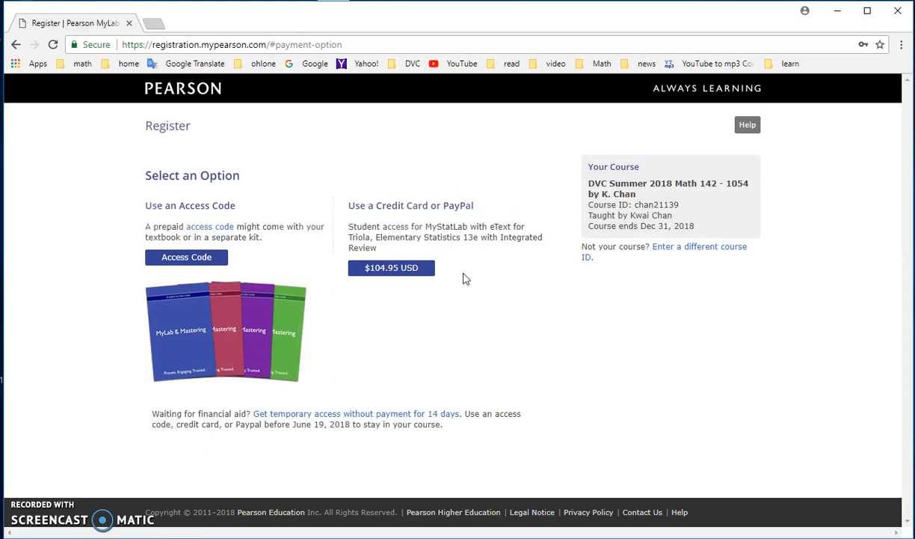
pyautogui.moveTo(529, 324)
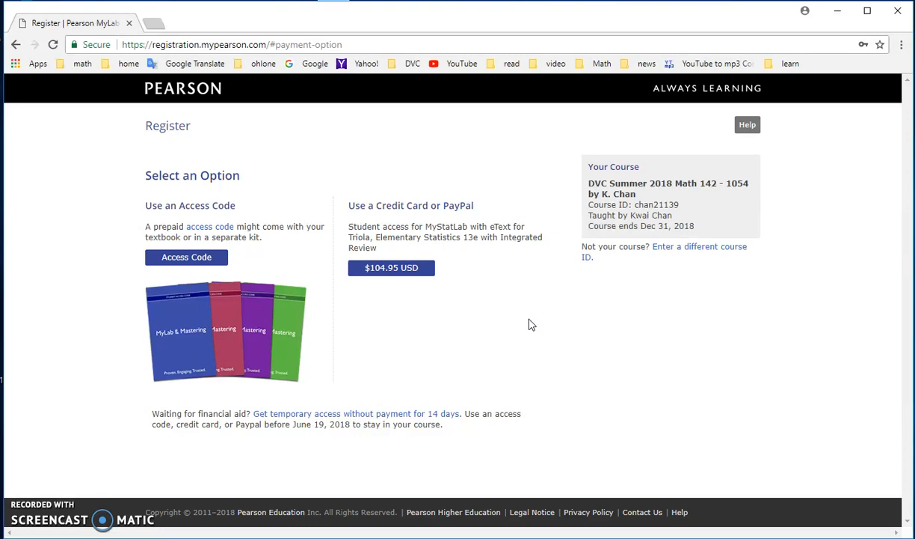
pyautogui.moveTo(460, 299)
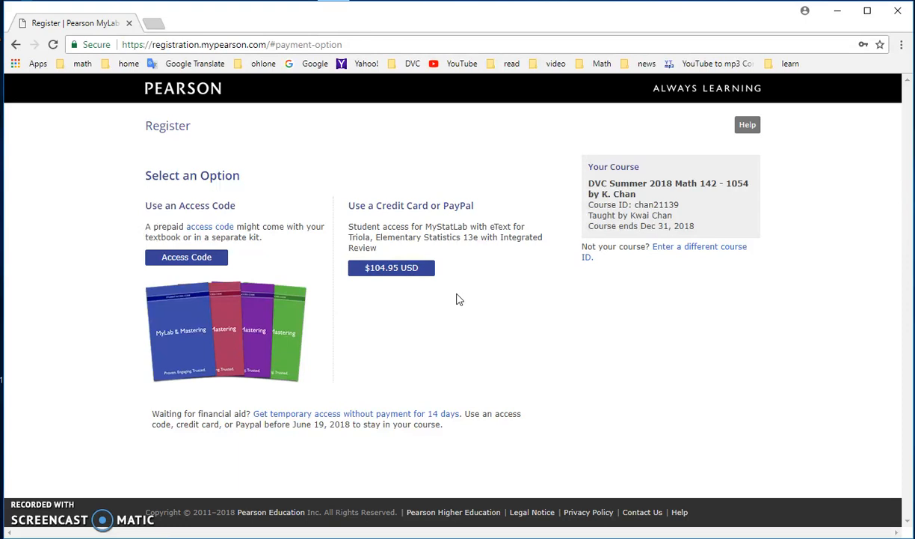
pyautogui.moveTo(445, 292)
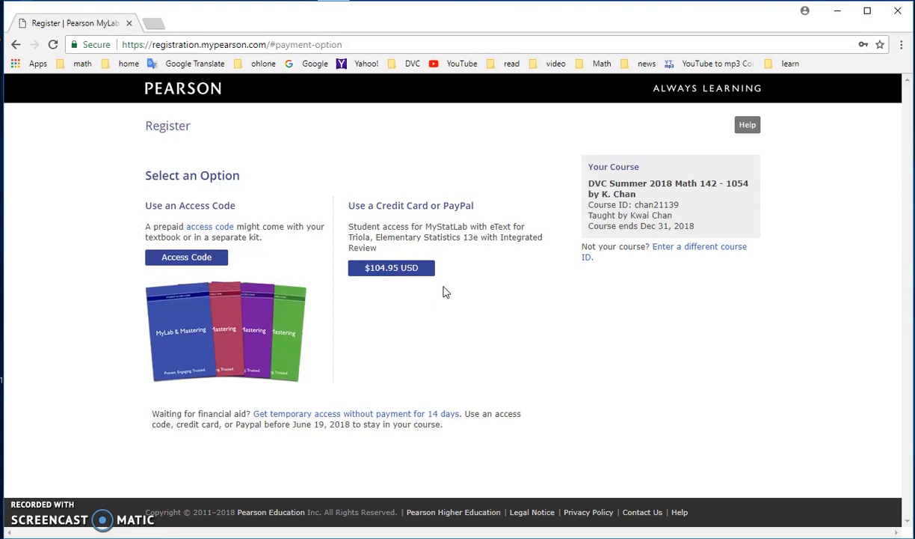
pyautogui.moveTo(437, 303)
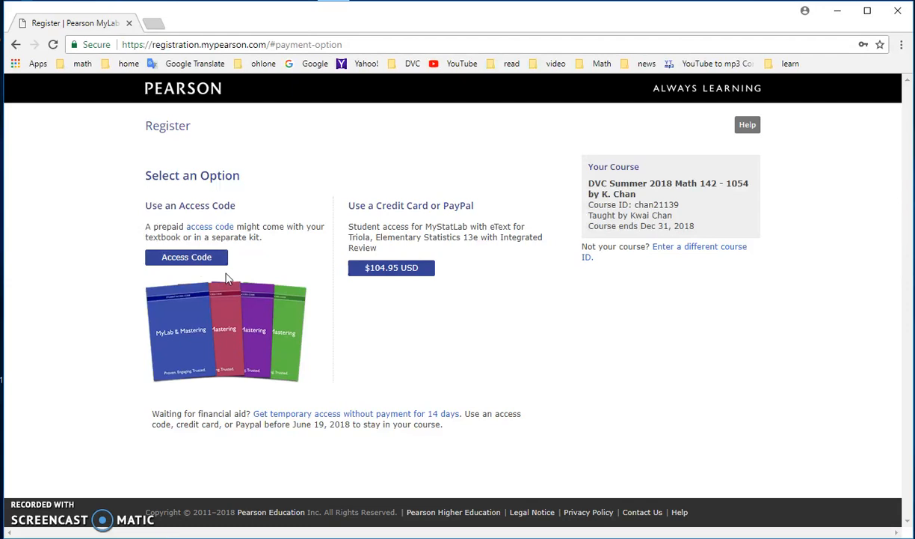
pyautogui.moveTo(387, 389)
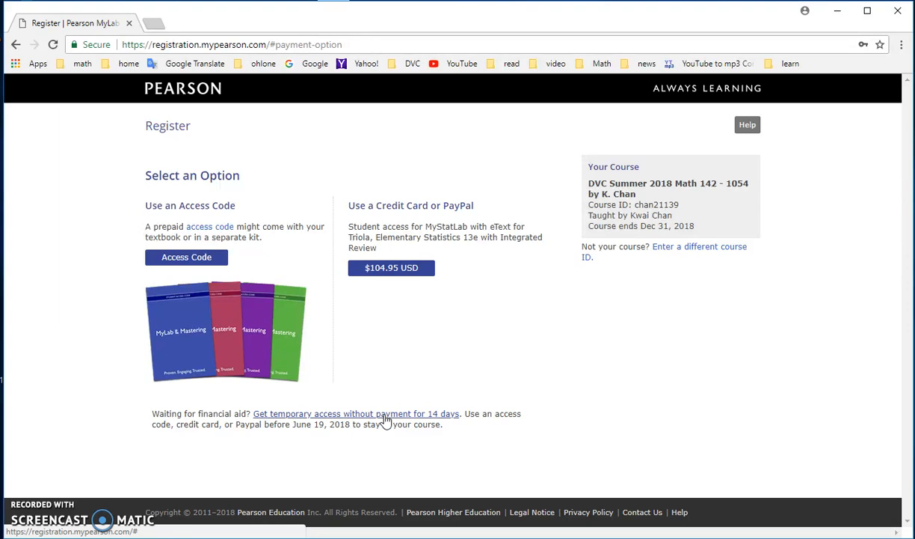
pyautogui.moveTo(375, 423)
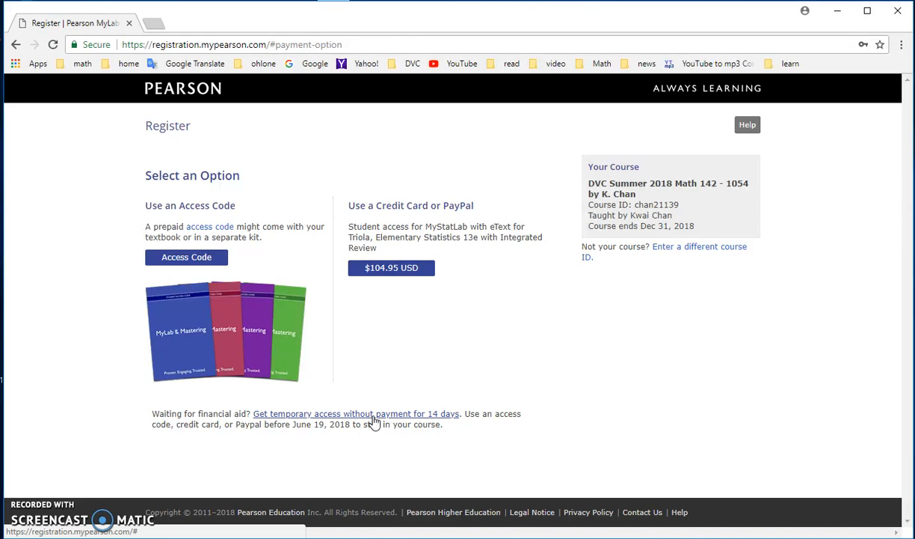
# - Accept 14-day temporary access without payment and go to My Courses
pyautogui.click(356, 413)
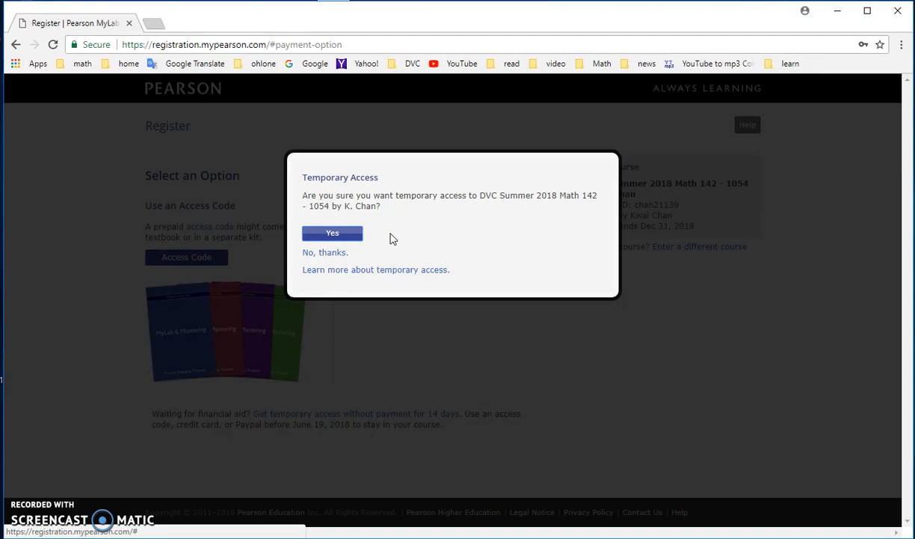
pyautogui.click(332, 232)
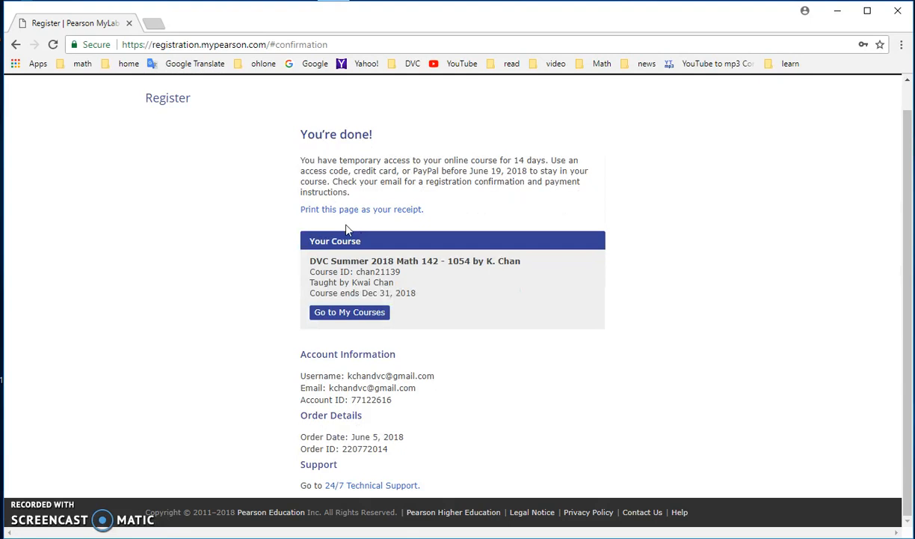
pyautogui.moveTo(410, 261)
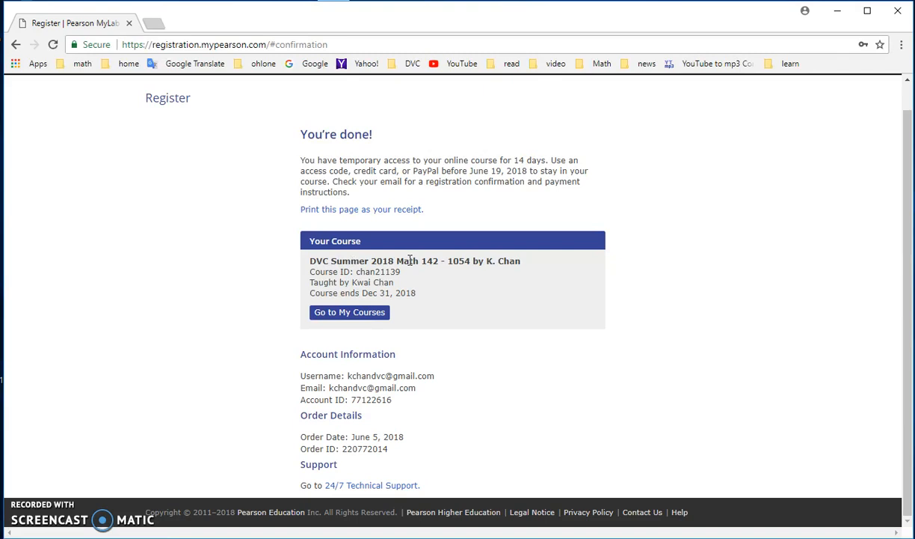
pyautogui.click(349, 312)
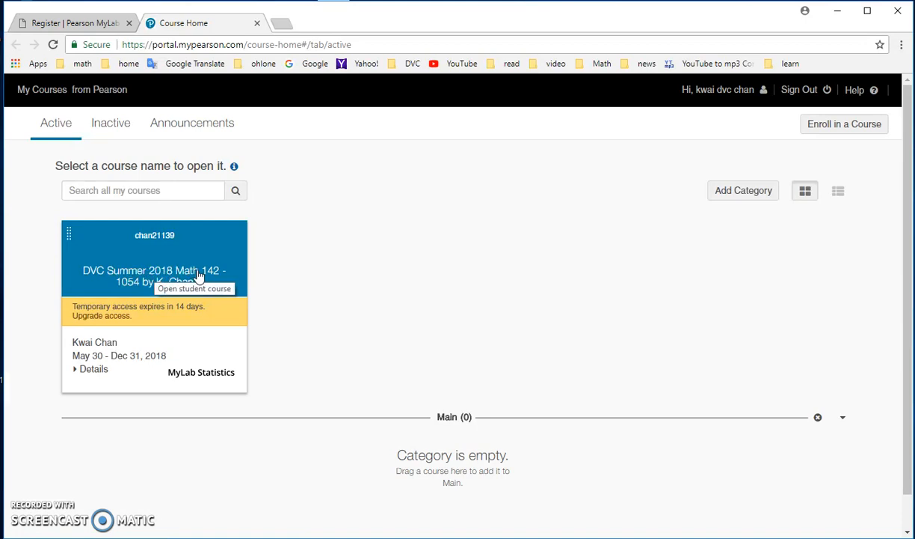
# - Open the DVC Summer 2018 Math 142 course and its Orientation assignment
pyautogui.click(153, 275)
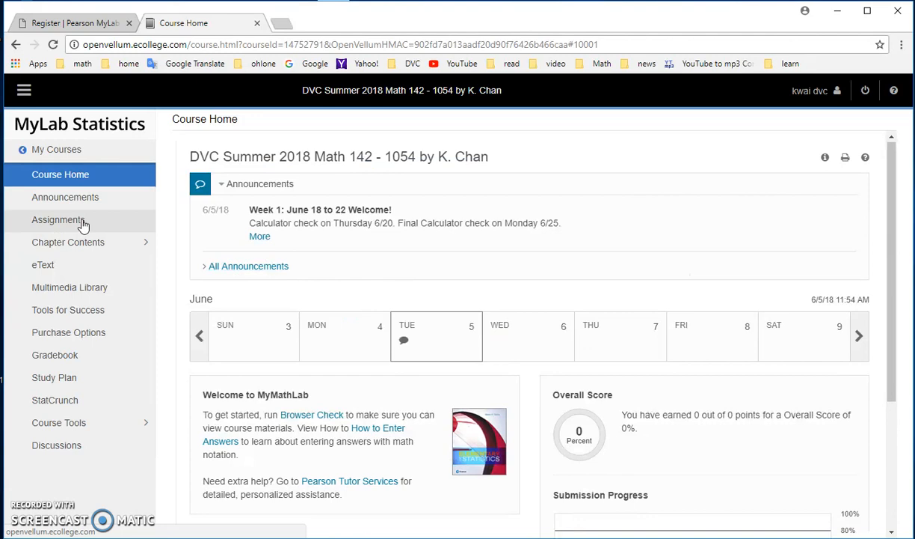
pyautogui.moveTo(57, 220)
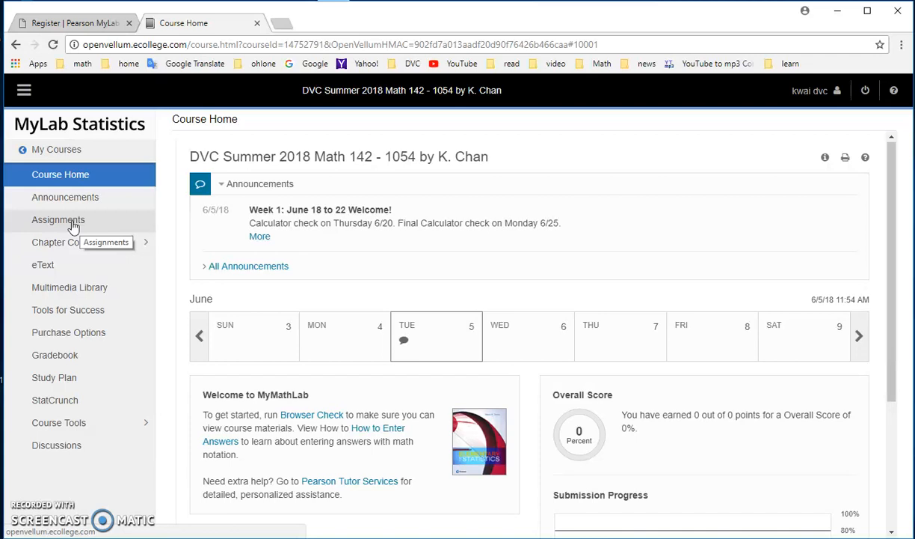
pyautogui.click(58, 219)
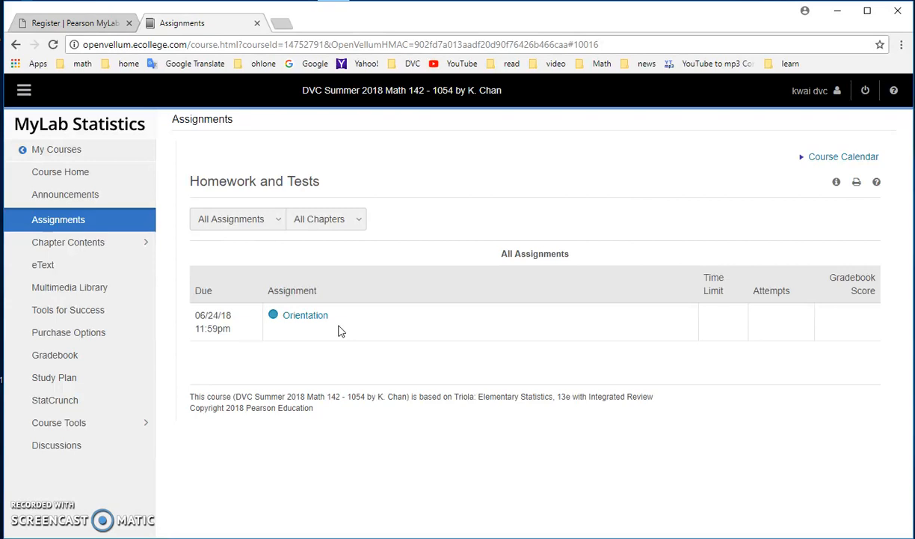
pyautogui.click(305, 314)
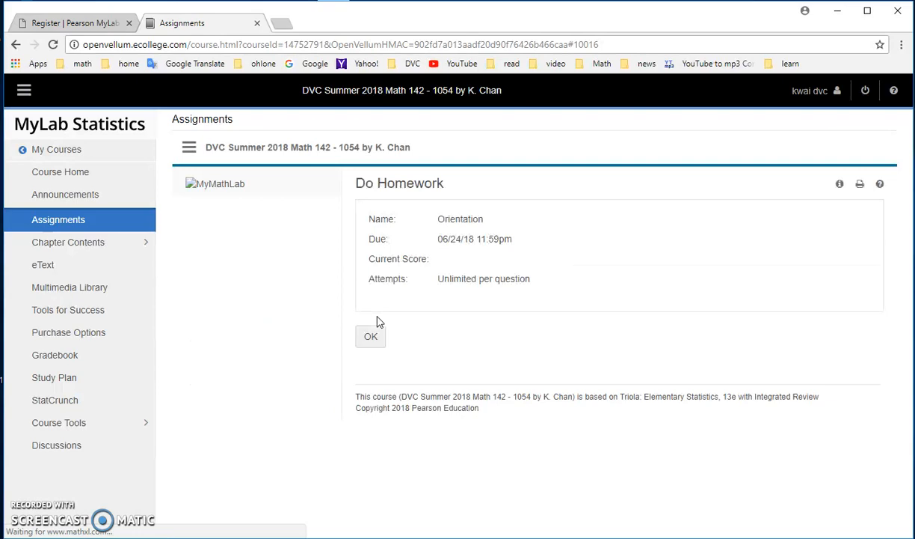
# - Launch the Orientation homework, copy the data set, check an answer, and advance
pyautogui.click(371, 336)
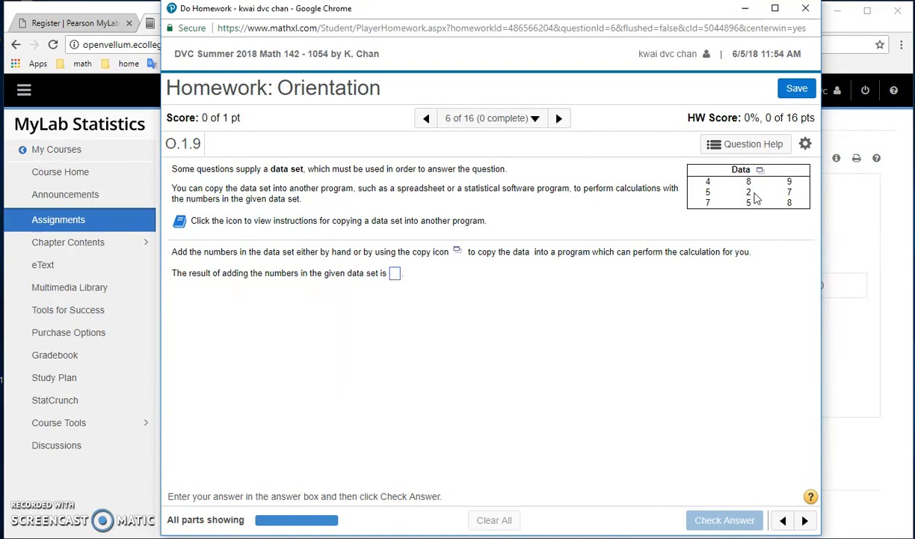
pyautogui.moveTo(761, 170)
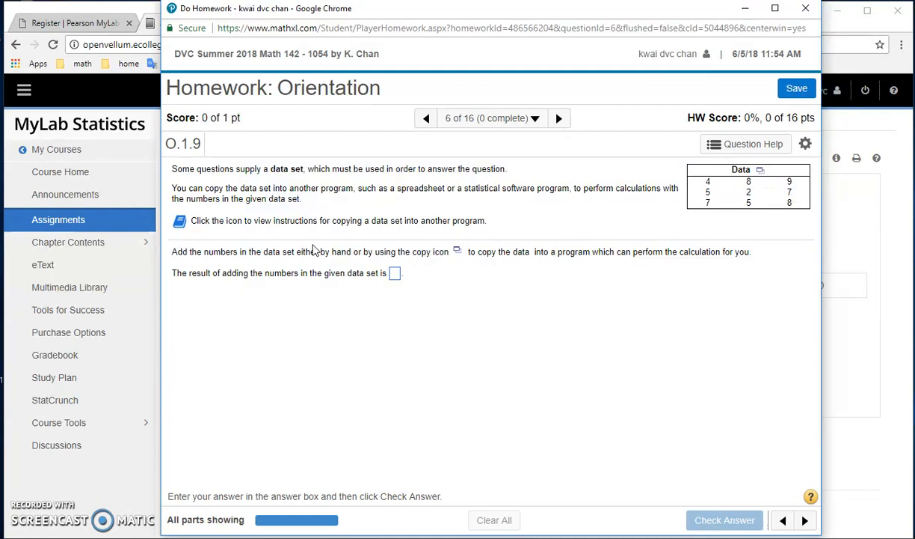
pyautogui.moveTo(761, 170)
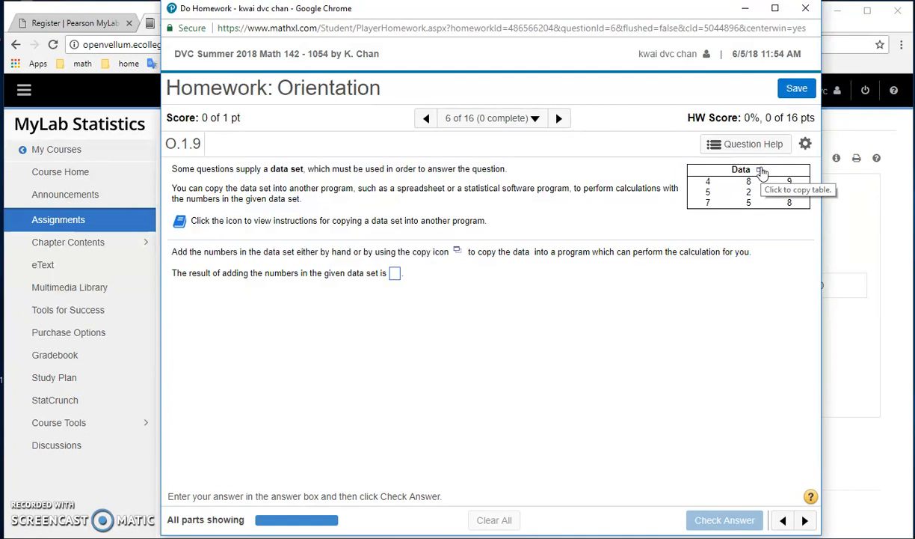
pyautogui.click(760, 170)
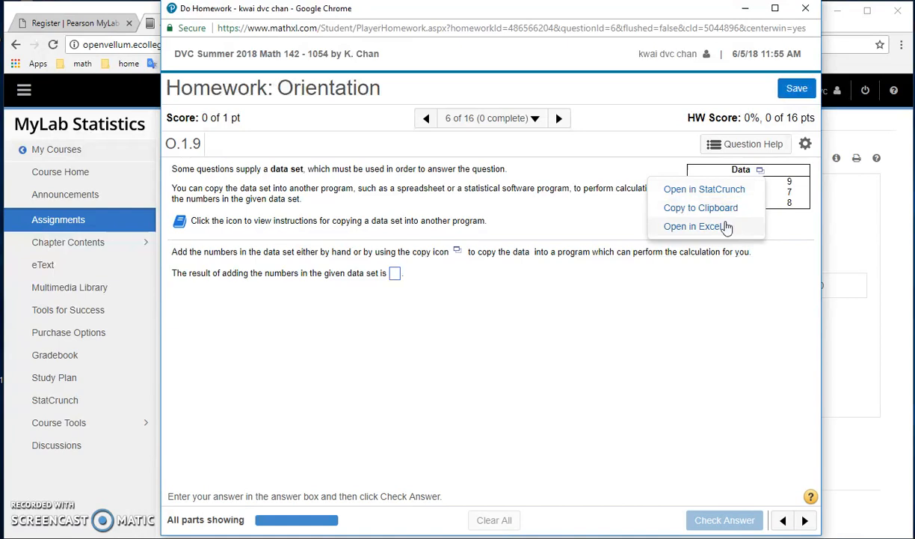
pyautogui.click(395, 273)
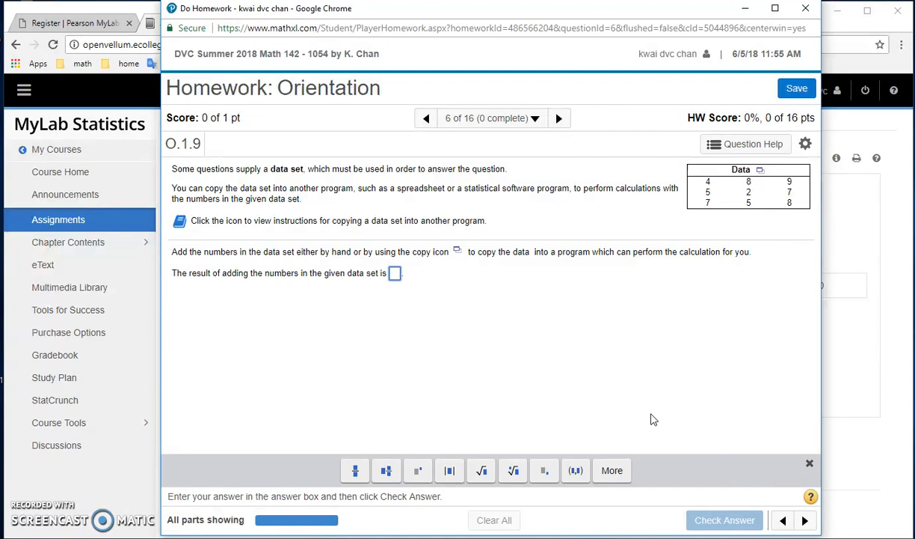
pyautogui.click(723, 519)
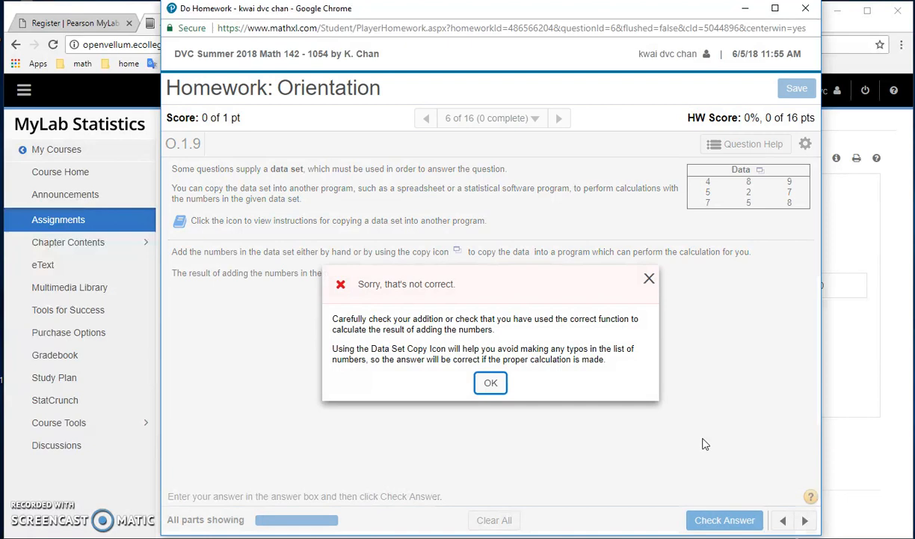
pyautogui.click(491, 383)
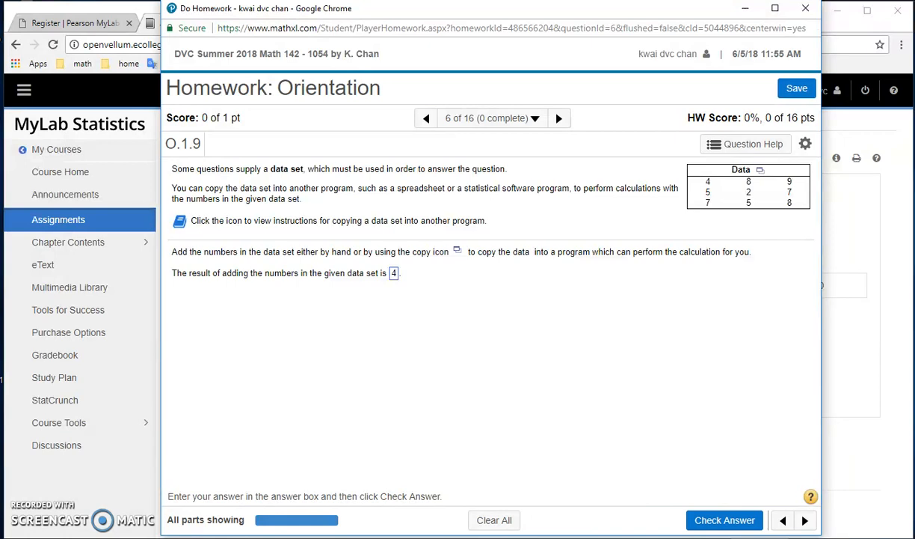
pyautogui.click(492, 118)
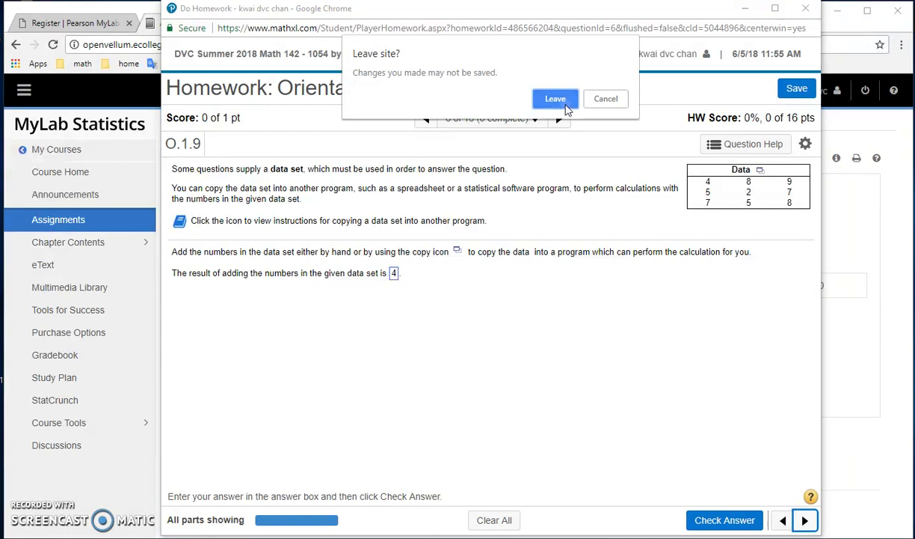
# - Leave the homework page and open the Multimedia Library
pyautogui.click(555, 98)
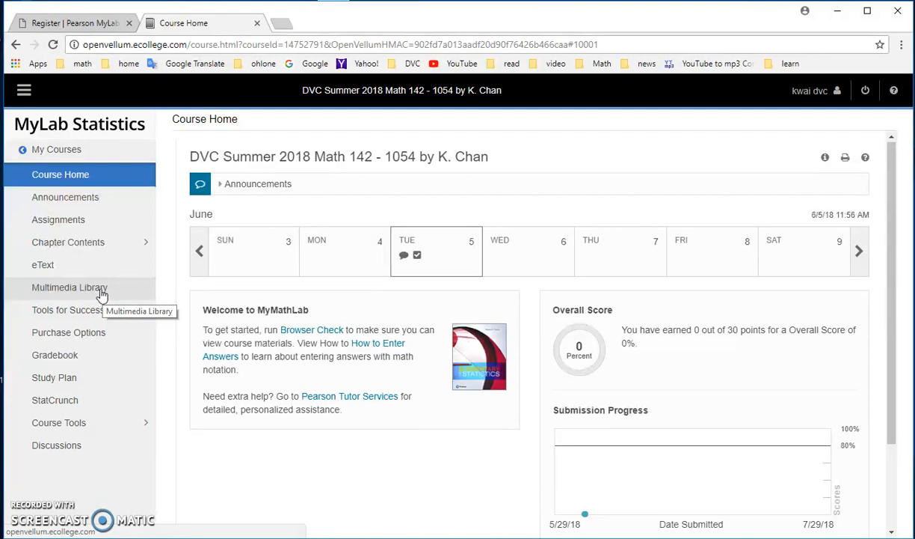
pyautogui.click(69, 287)
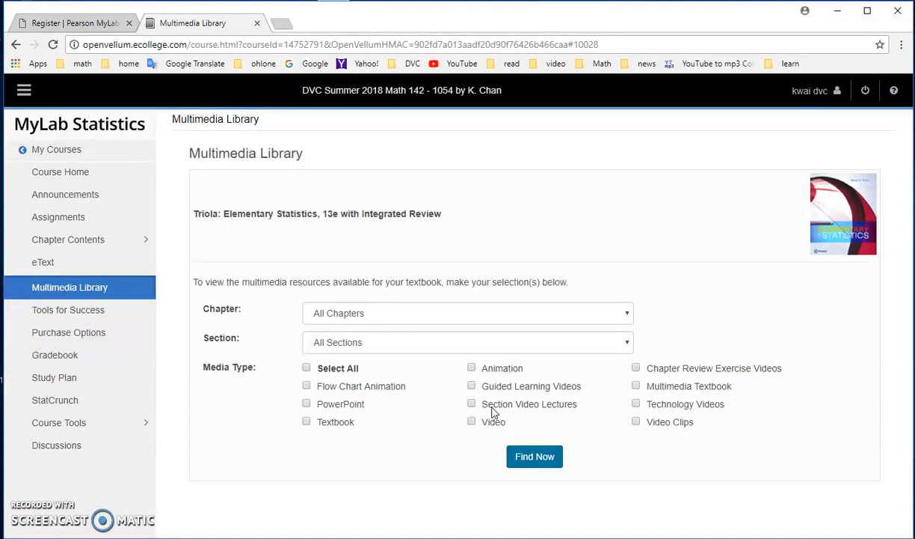
pyautogui.moveTo(533, 411)
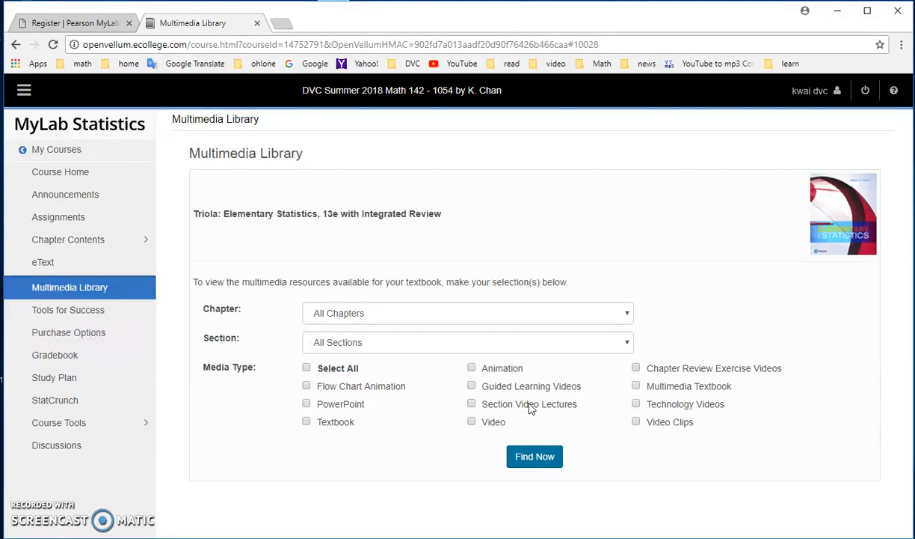
pyautogui.moveTo(98, 309)
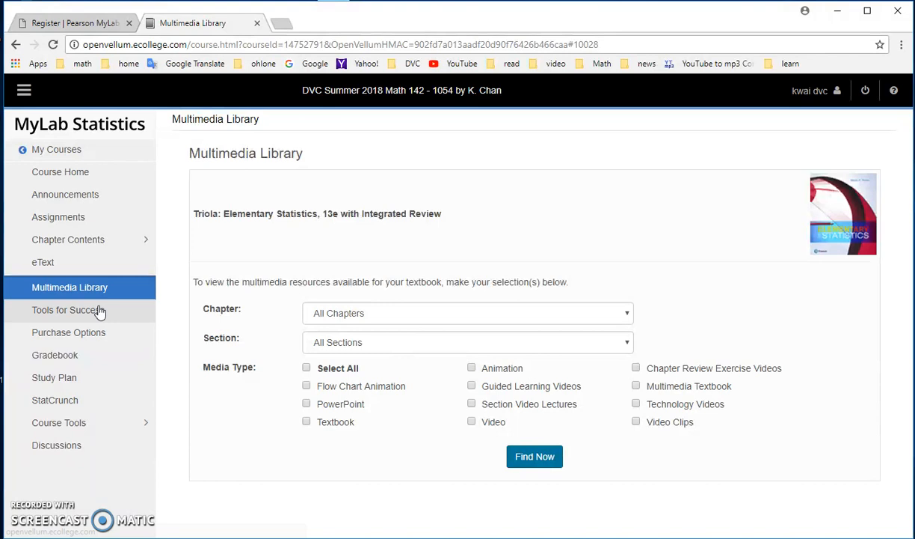
pyautogui.moveTo(126, 335)
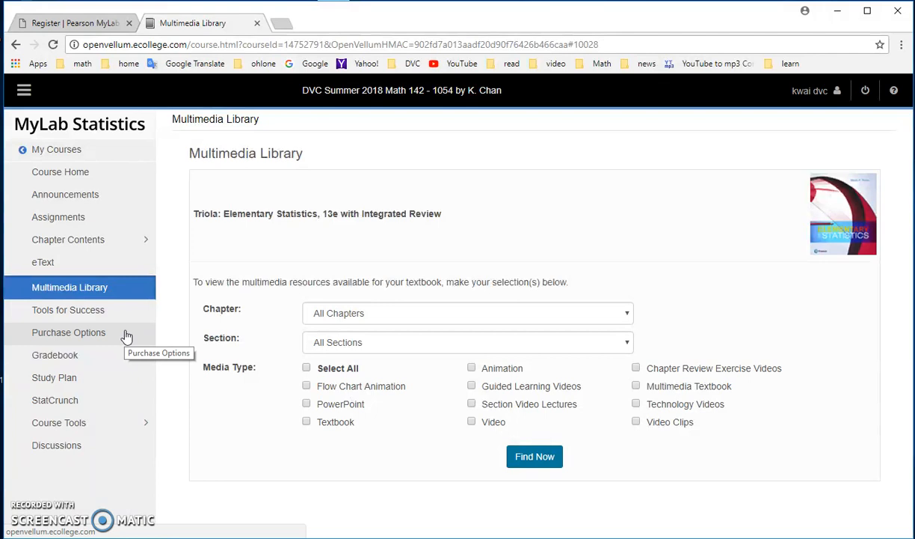
# - View the printed-textbook purchase options, then go back to Assignments
pyautogui.click(68, 332)
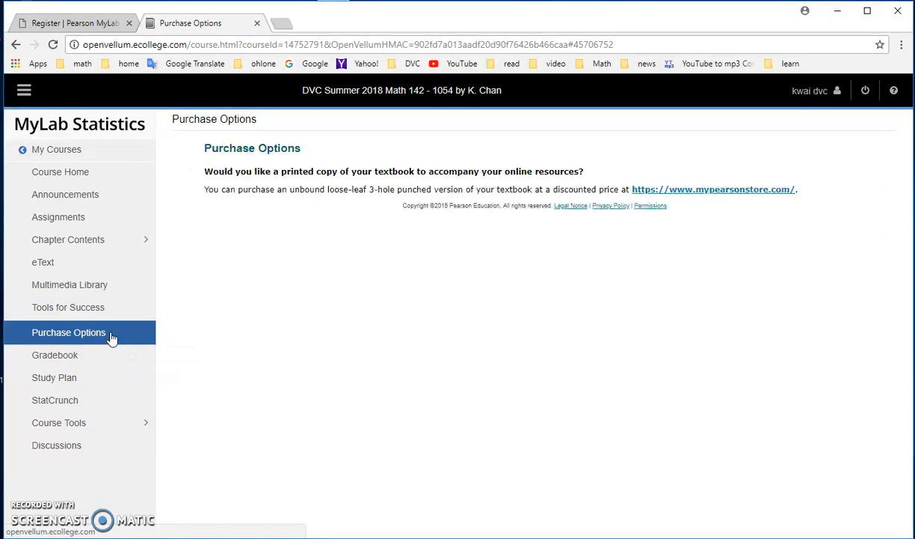
pyautogui.moveTo(148, 337)
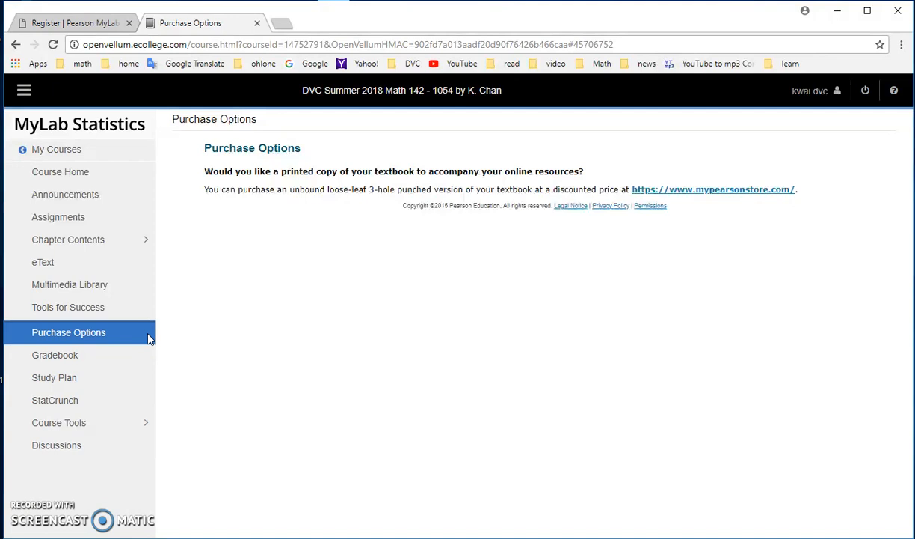
pyautogui.moveTo(212, 338)
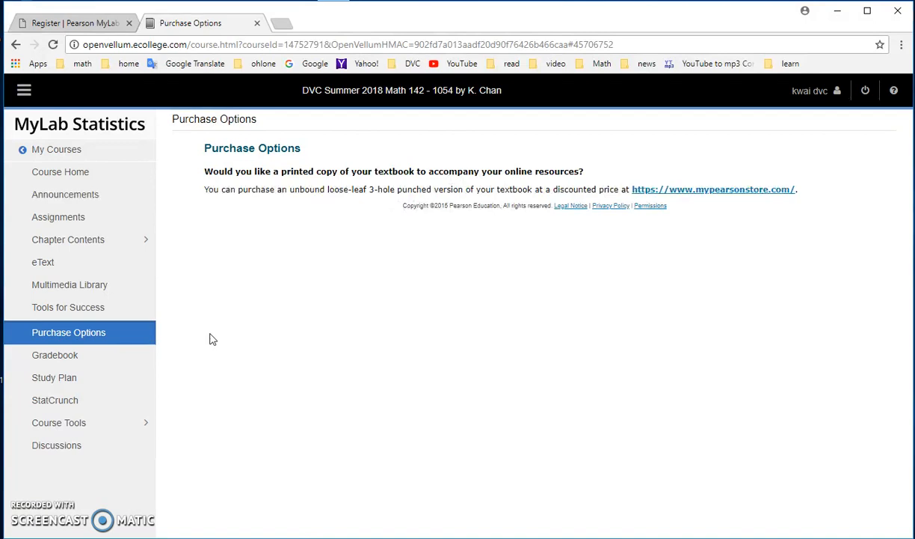
pyautogui.moveTo(79, 359)
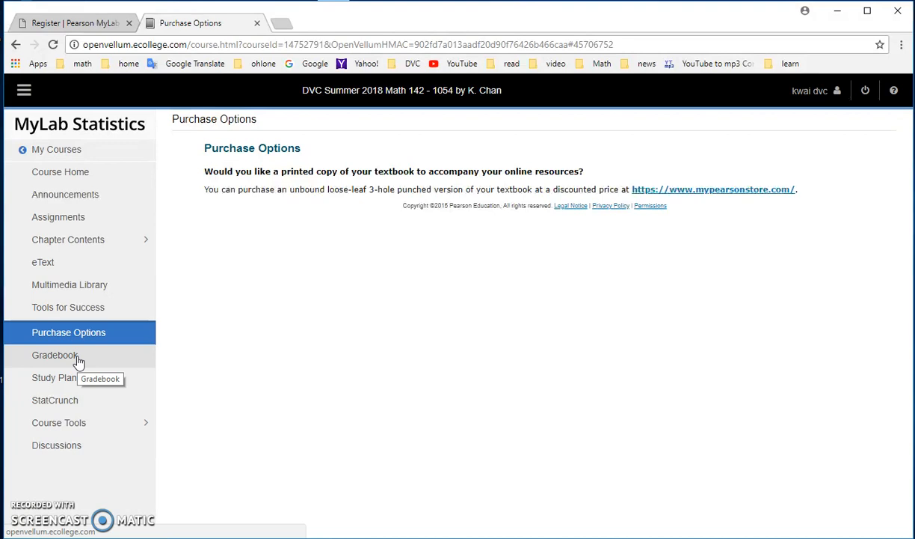
pyautogui.moveTo(71, 404)
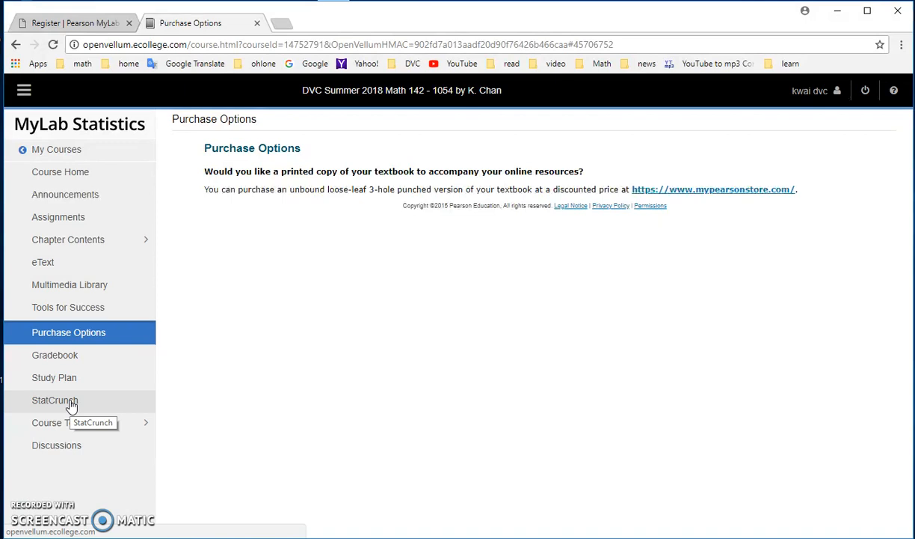
pyautogui.moveTo(303, 355)
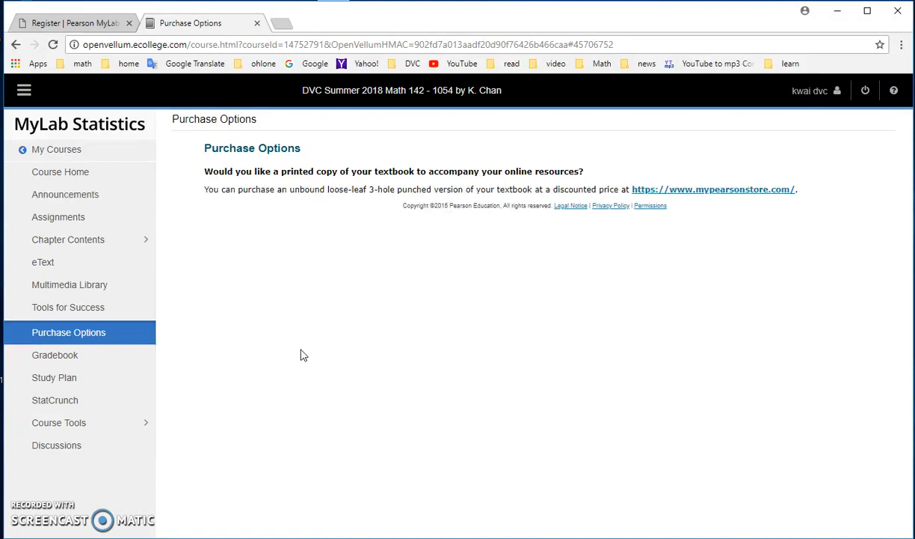
pyautogui.click(58, 219)
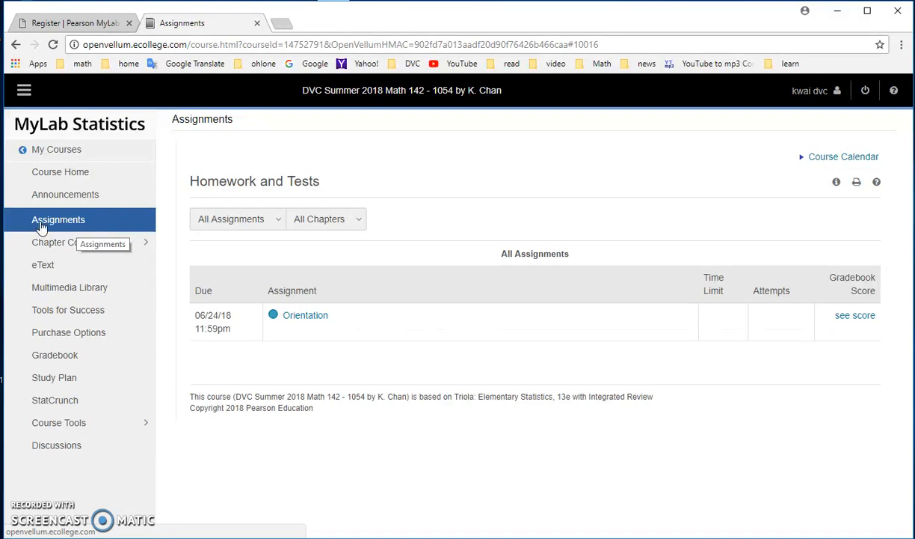
# - Reload the assignments list, then sign out through the account menu
pyautogui.click(59, 219)
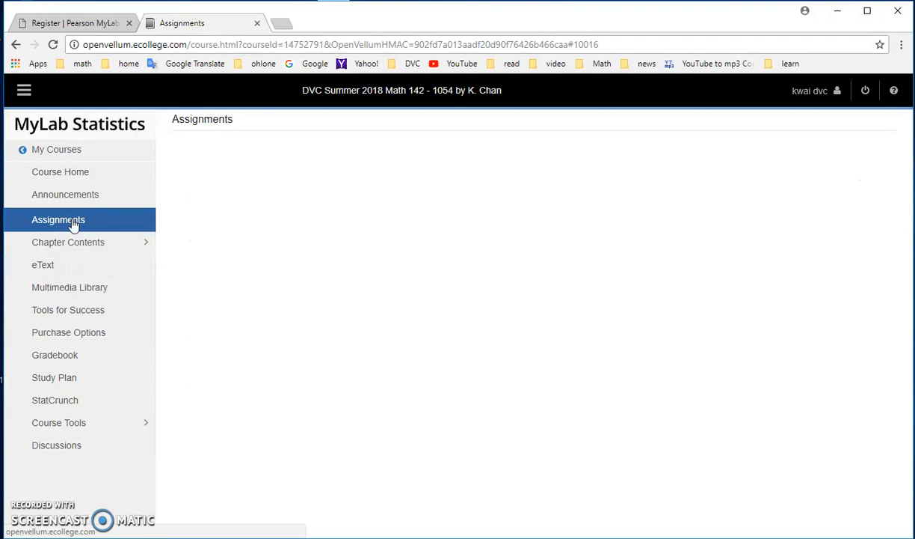
pyautogui.click(58, 220)
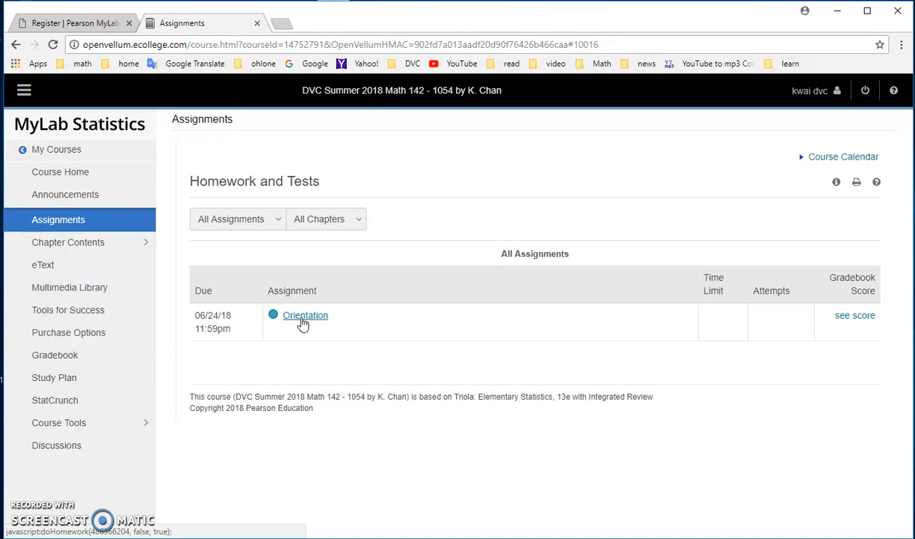
pyautogui.moveTo(527, 301)
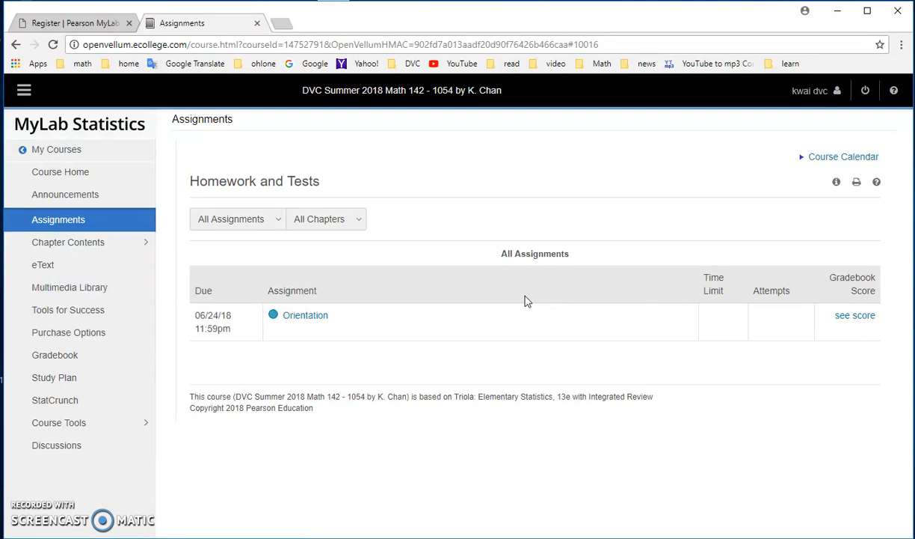
pyautogui.moveTo(305, 314)
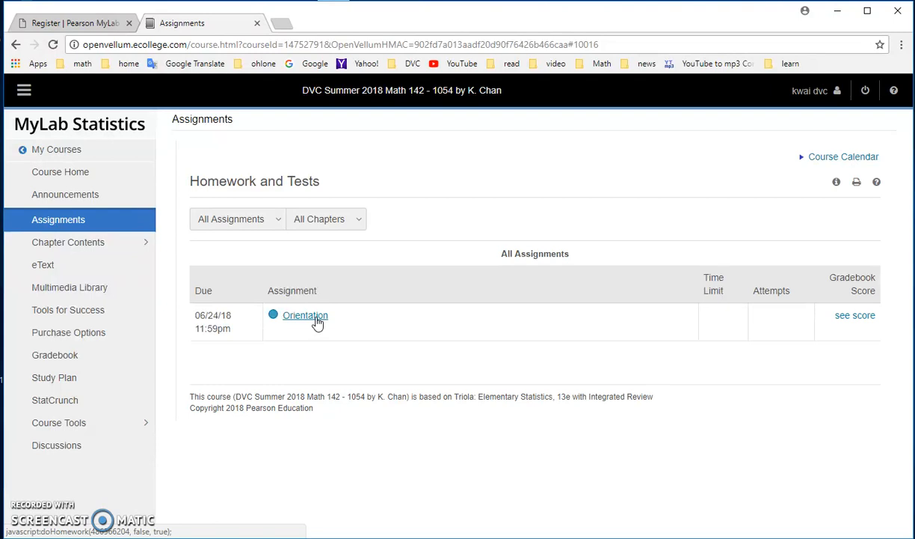
pyautogui.click(812, 91)
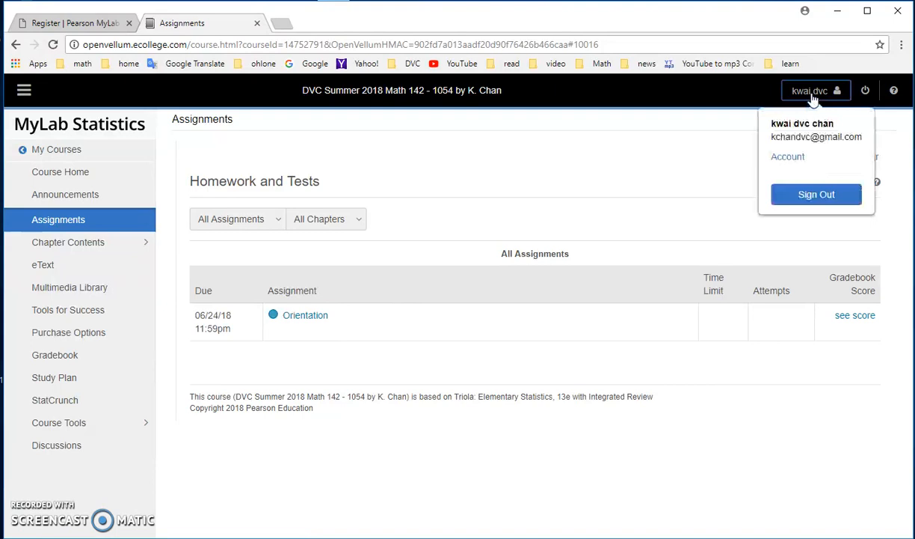
pyautogui.click(816, 194)
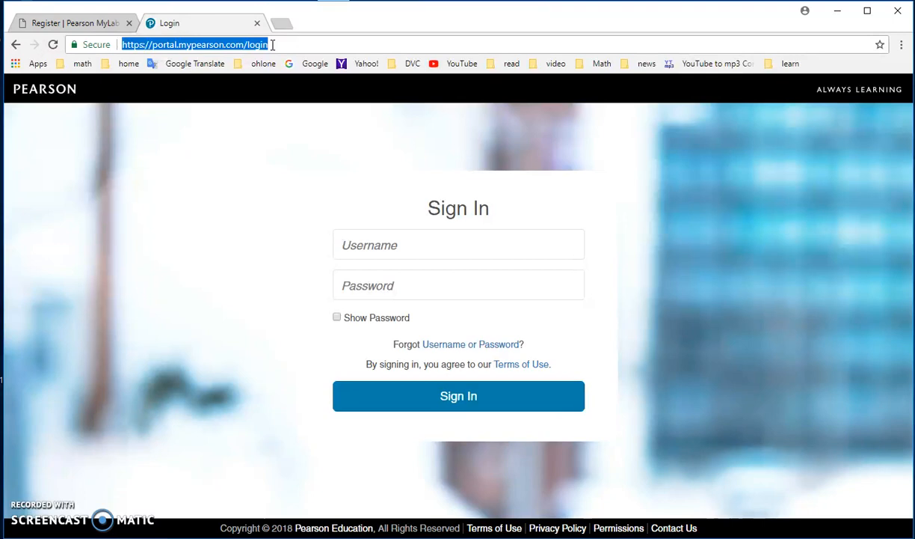
# - Go to amazon.com and begin typing 'Ti-8' into the search box
pyautogui.click(268, 44)
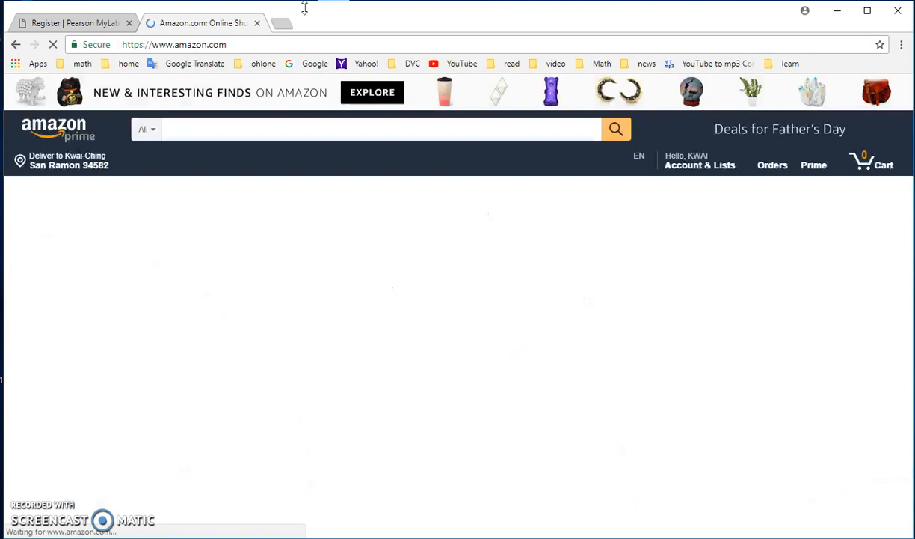
pyautogui.write('Ti-8')
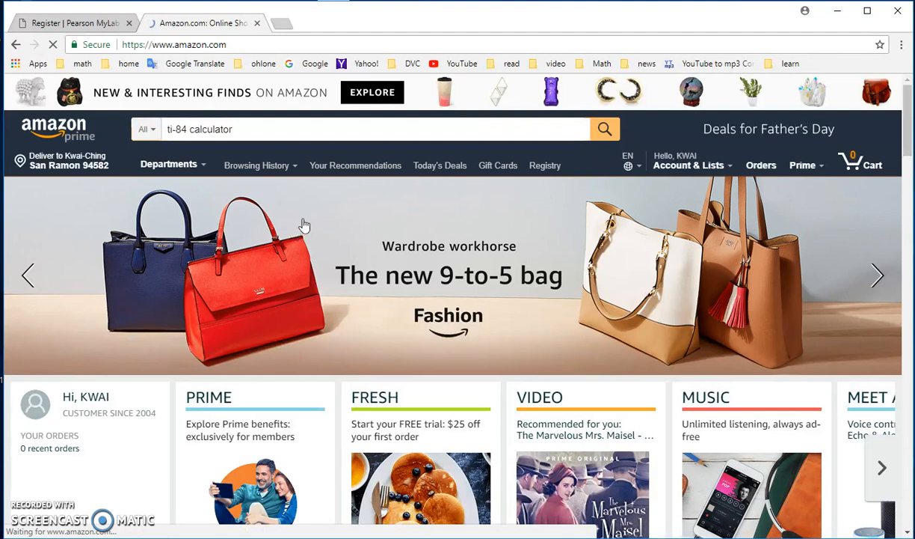
# - Search Amazon for ti-84 calculator and scroll through the Texas Instruments models and prices
pyautogui.click(605, 129)
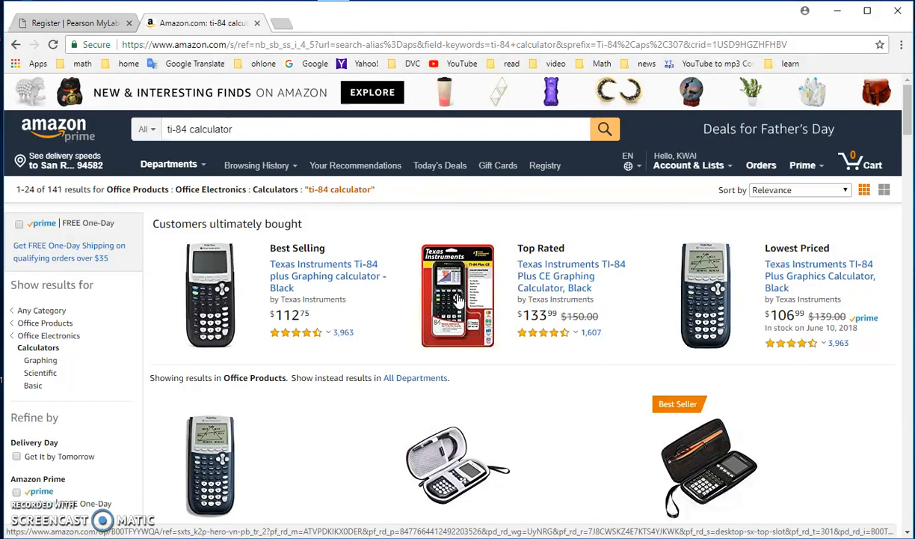
pyautogui.moveTo(503, 288)
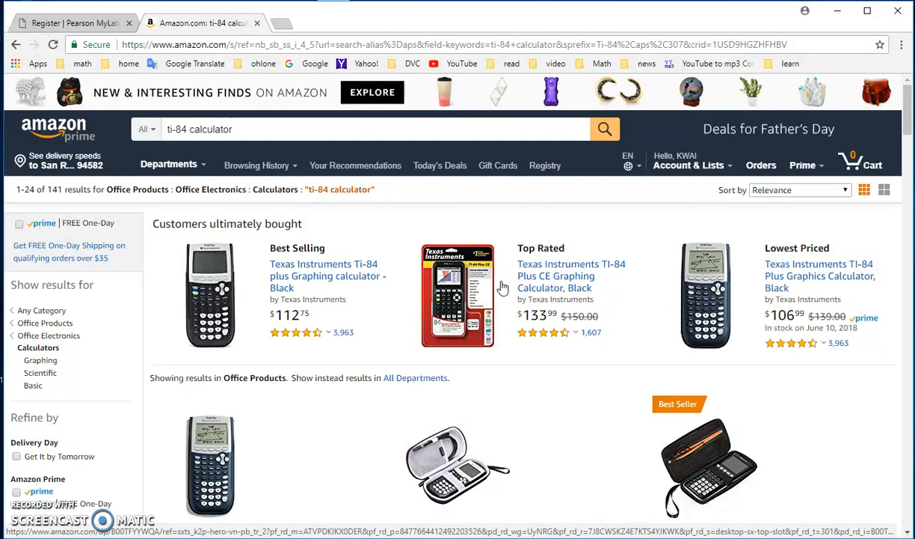
pyautogui.moveTo(806, 283)
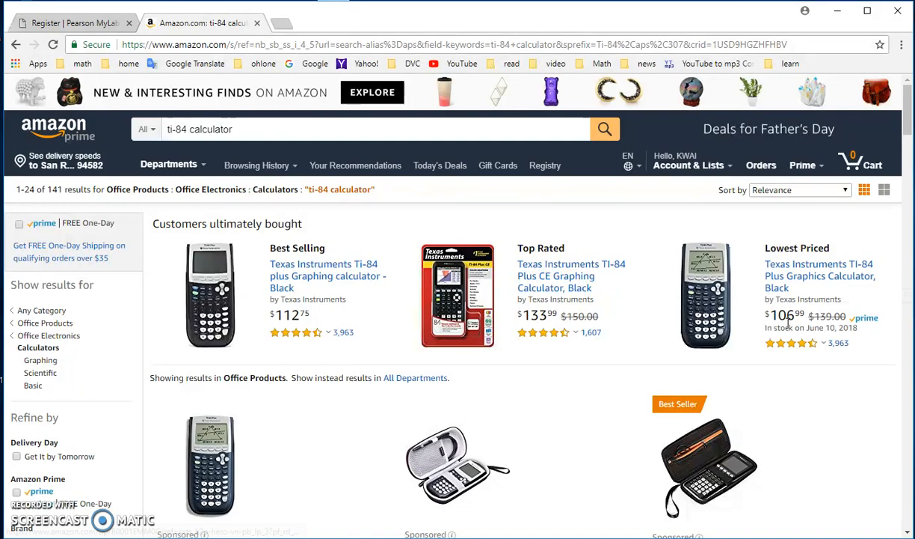
pyautogui.scroll(-3)
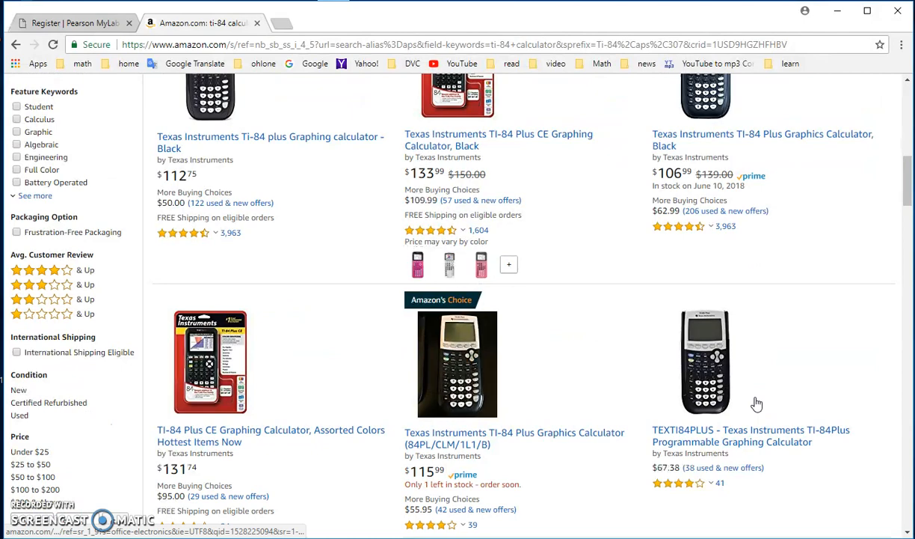
pyautogui.scroll(-3)
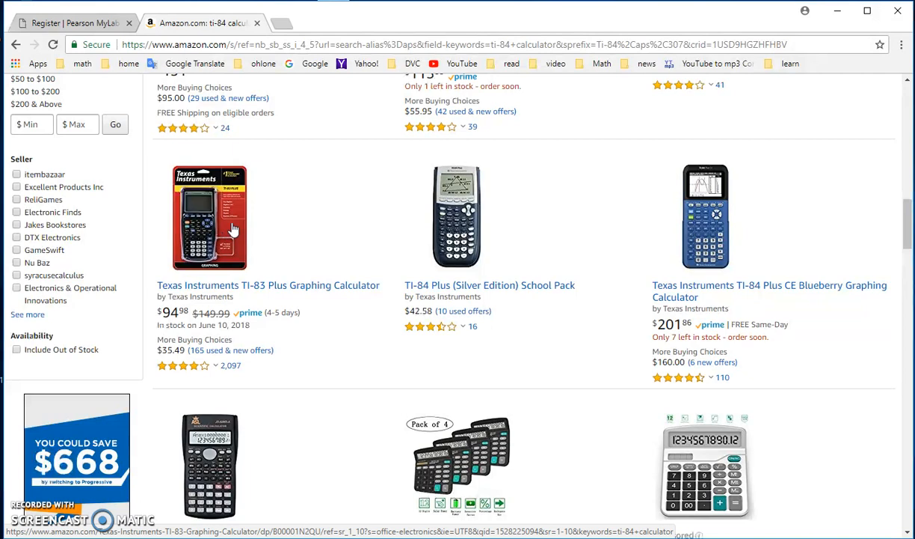
pyautogui.moveTo(233, 230)
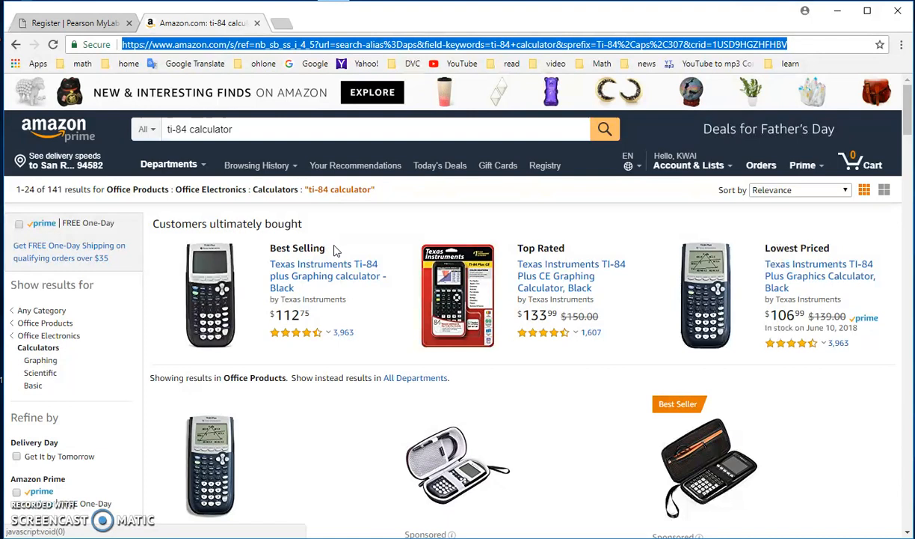
pyautogui.moveTo(340, 247)
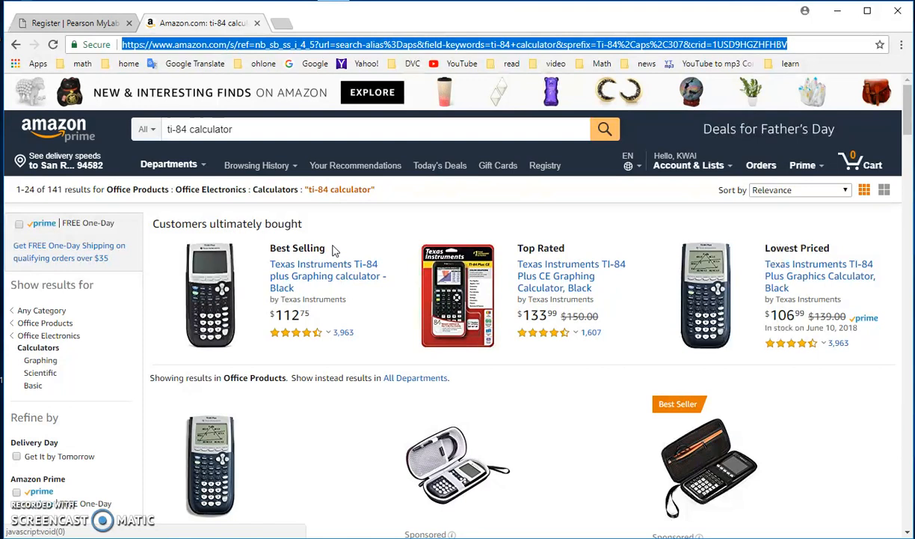
pyautogui.moveTo(327, 251)
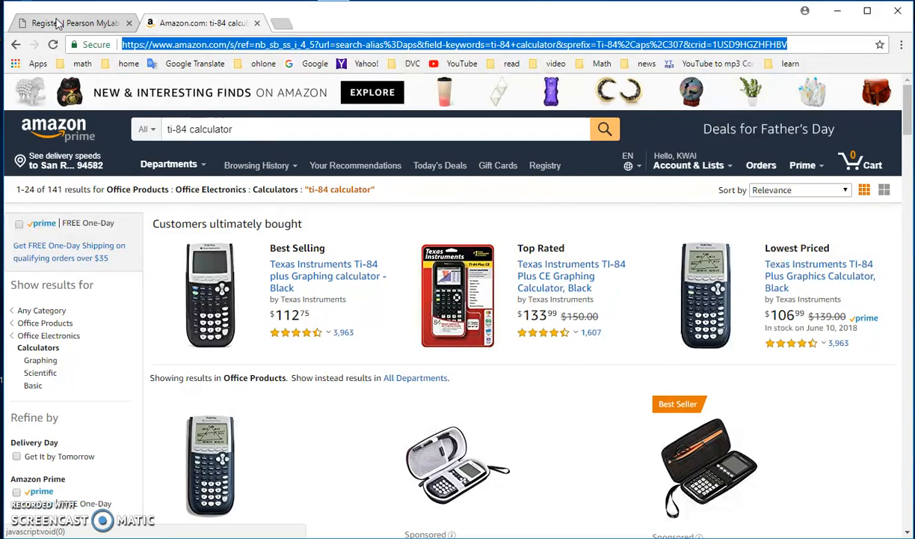
# - Revisit the Pearson registration confirmation and Amazon results, then go to dvc.edu
pyautogui.click(68, 23)
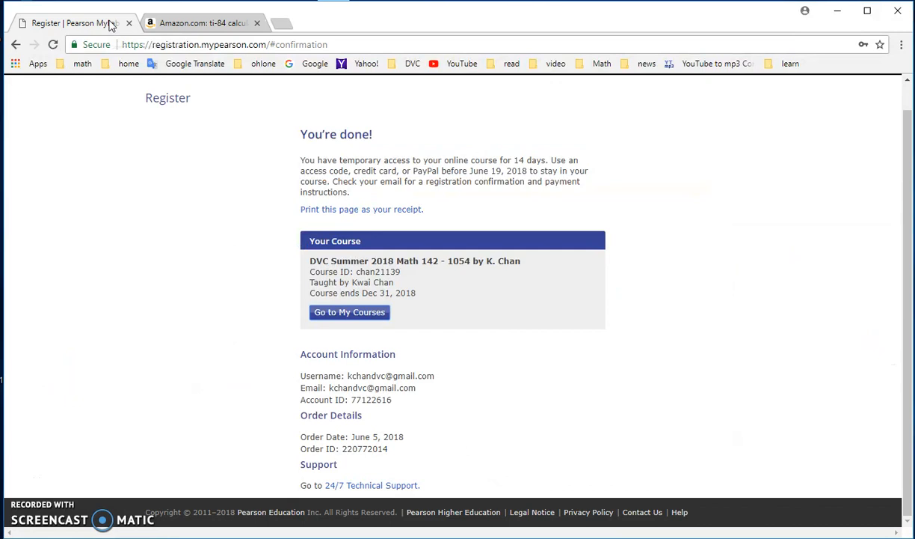
pyautogui.click(202, 22)
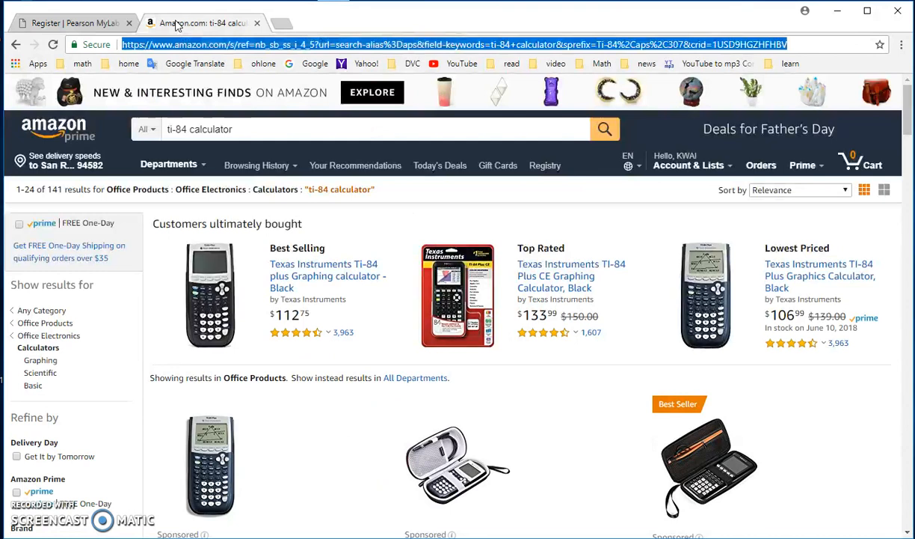
pyautogui.click(74, 23)
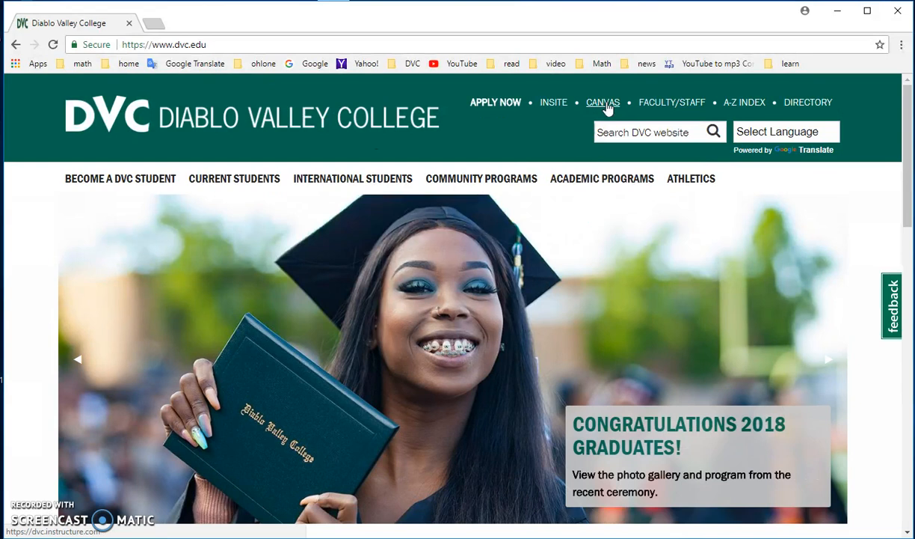
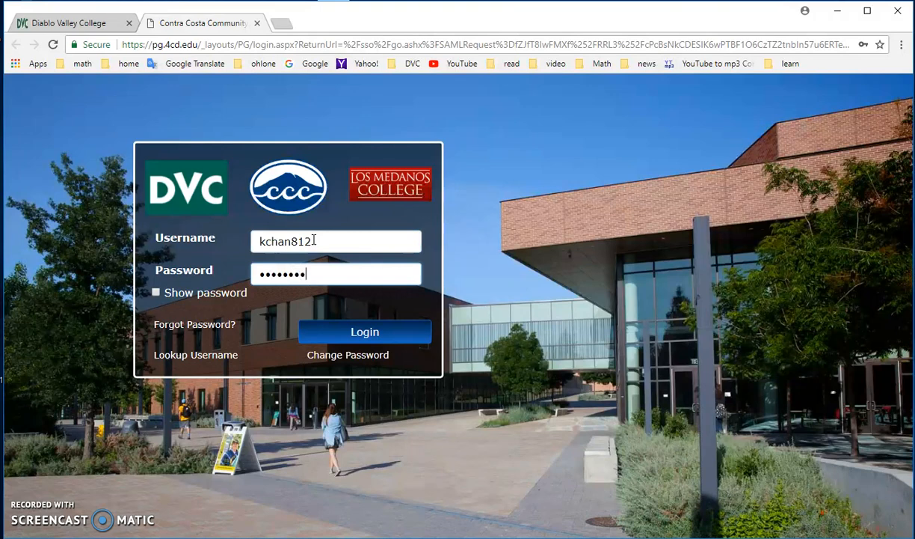
pyautogui.click(364, 332)
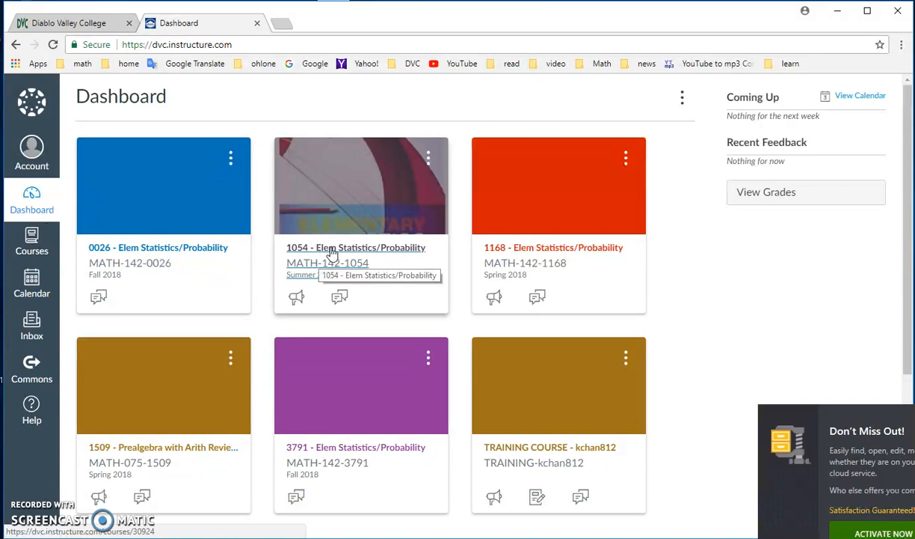
# - Open the Math 142 section 1054 course, scroll its modules, then log out from Account
pyautogui.click(356, 247)
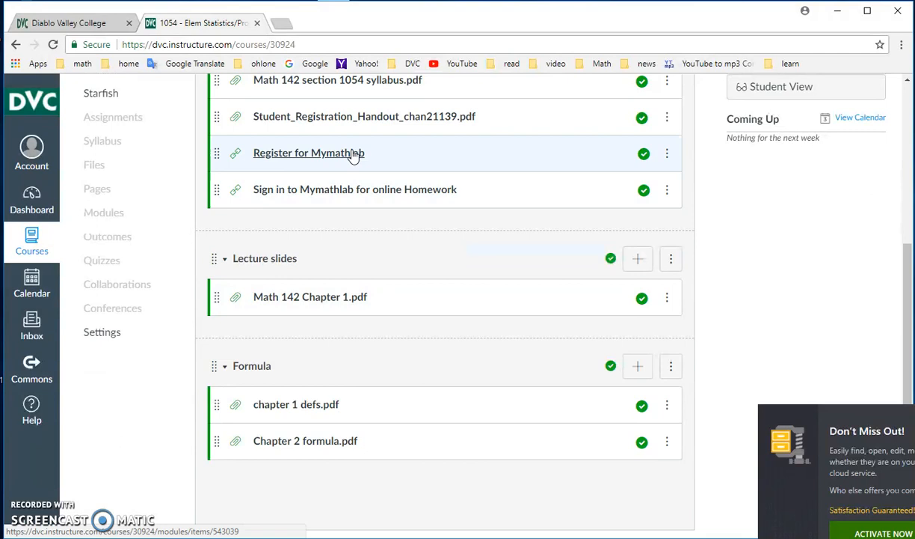
pyautogui.moveTo(402, 397)
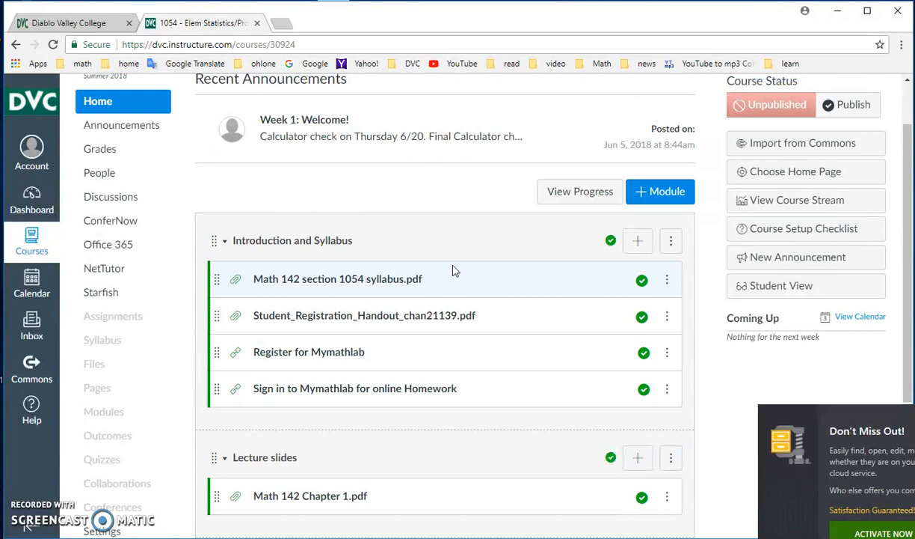
pyautogui.scroll(-3)
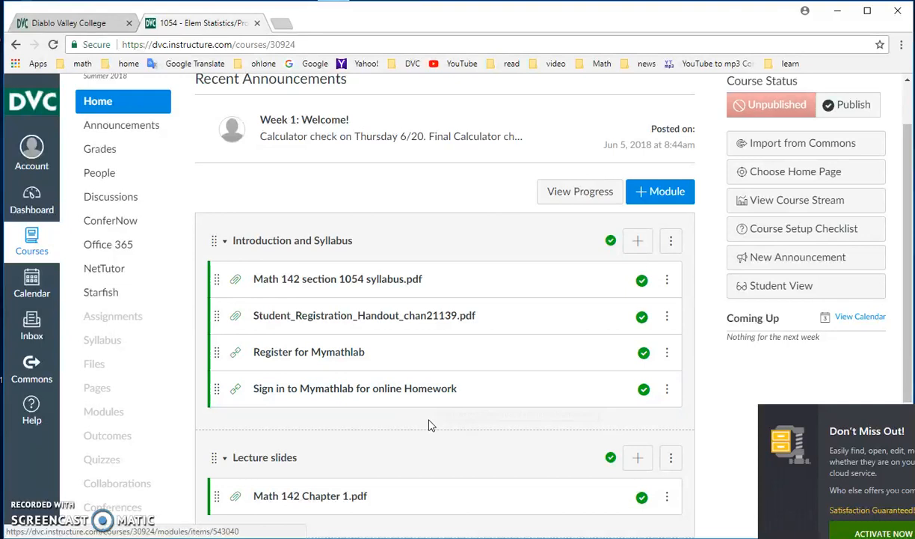
pyautogui.scroll(-3)
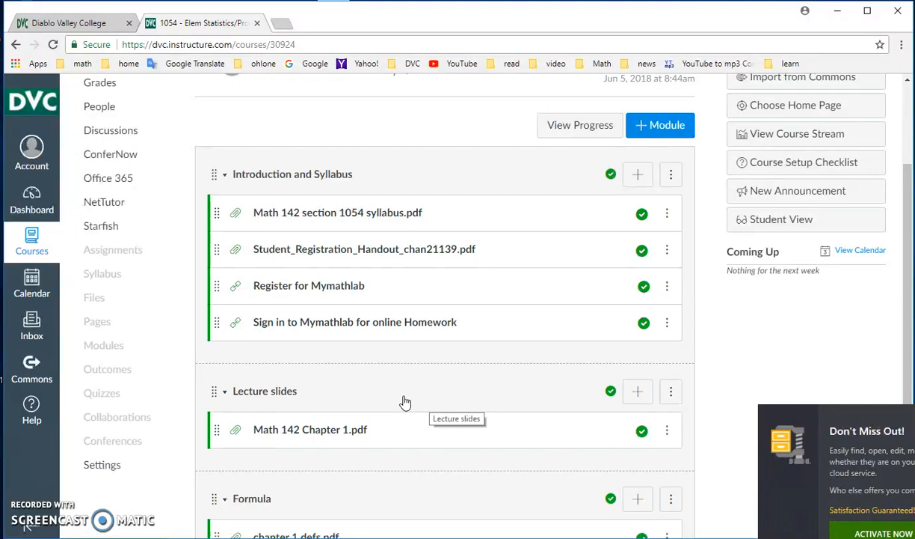
pyautogui.click(31, 153)
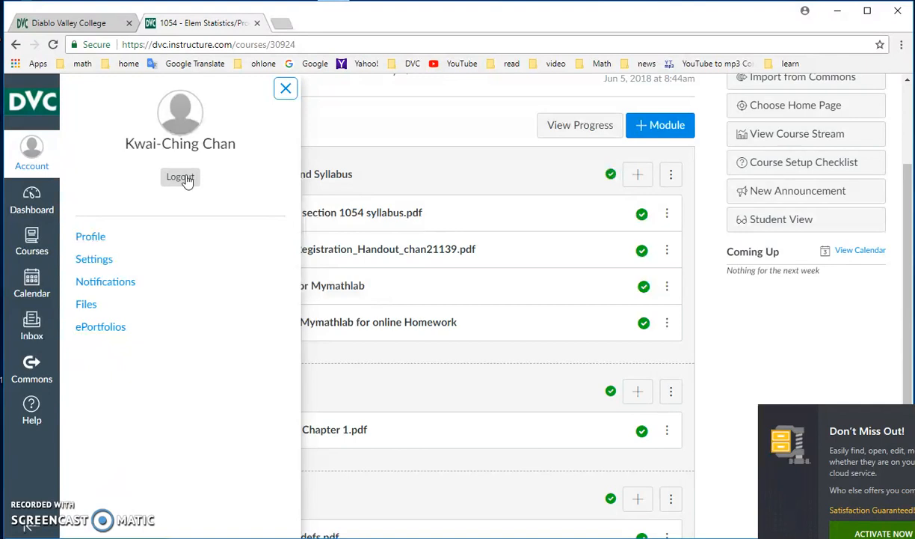
pyautogui.click(180, 178)
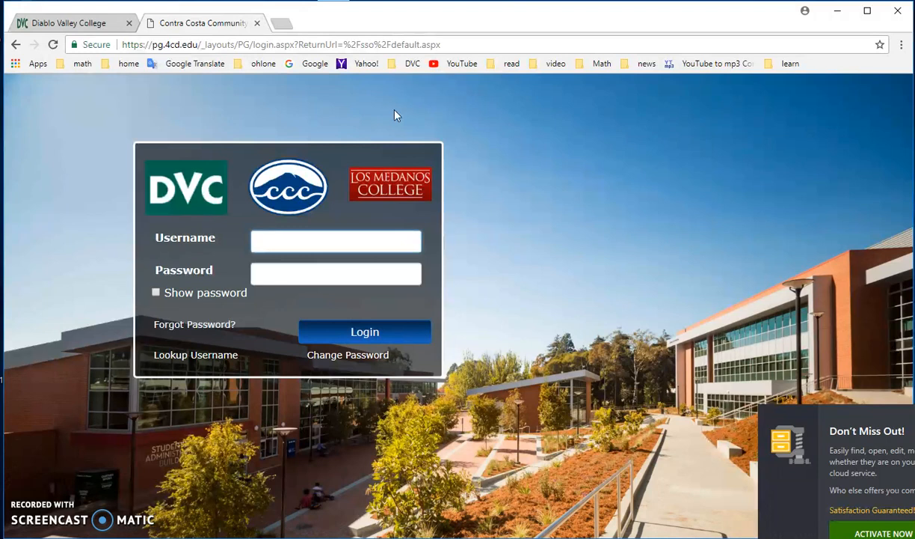